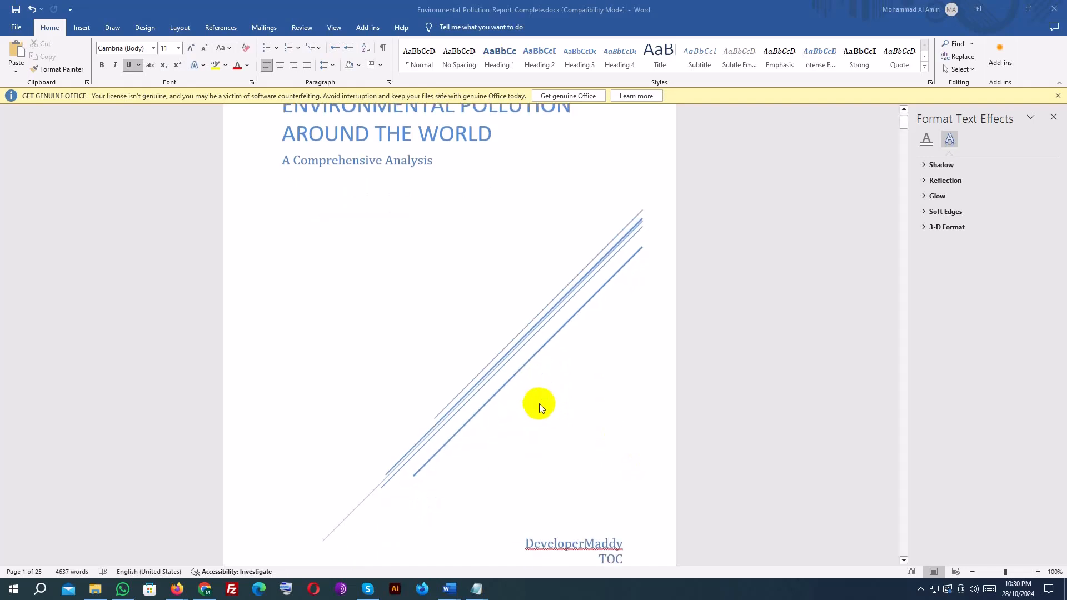
# Scroll the finished report to its Contents page and select the table of contents.
pyautogui.scroll(-3)
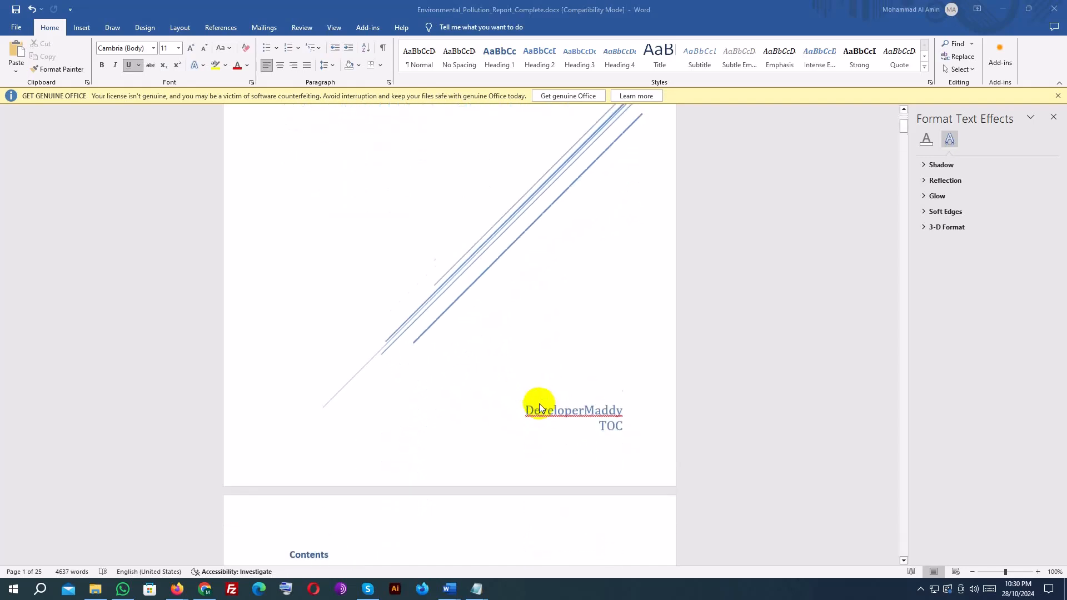
pyautogui.scroll(-3)
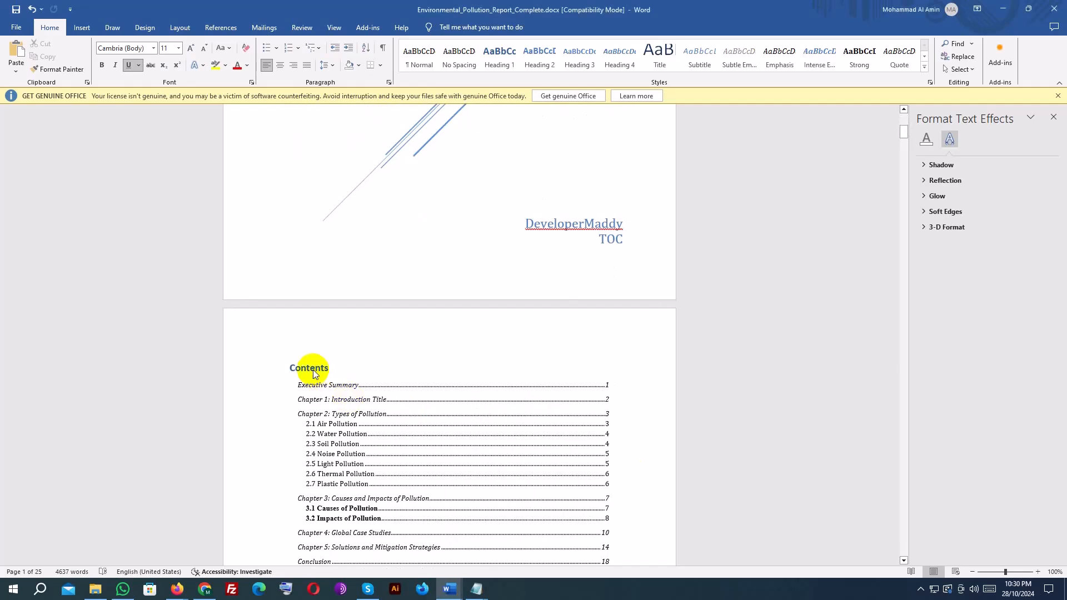
pyautogui.scroll(-3)
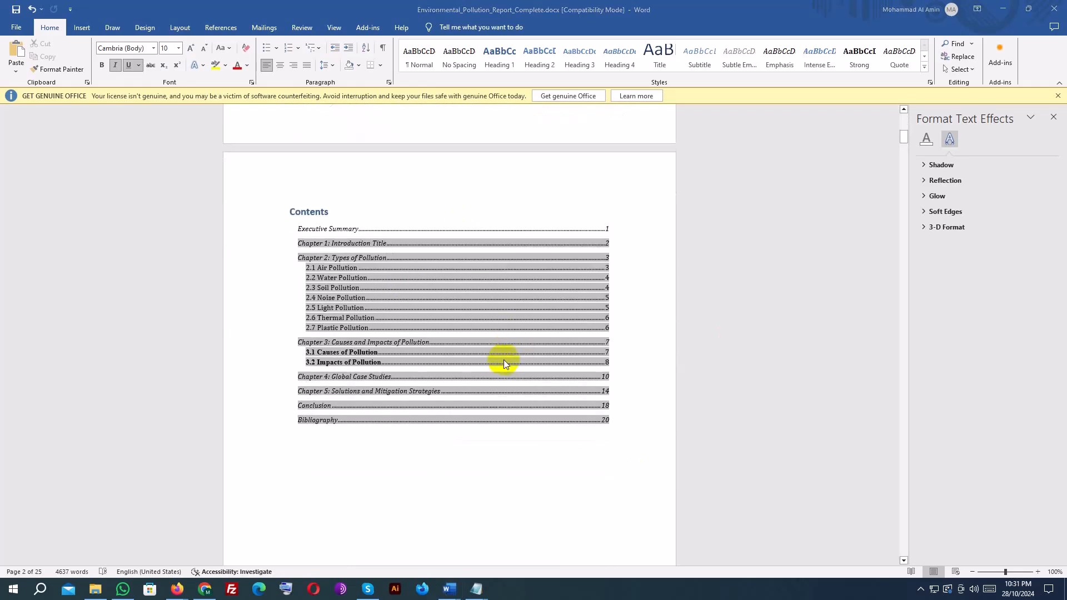
pyautogui.click(503, 361)
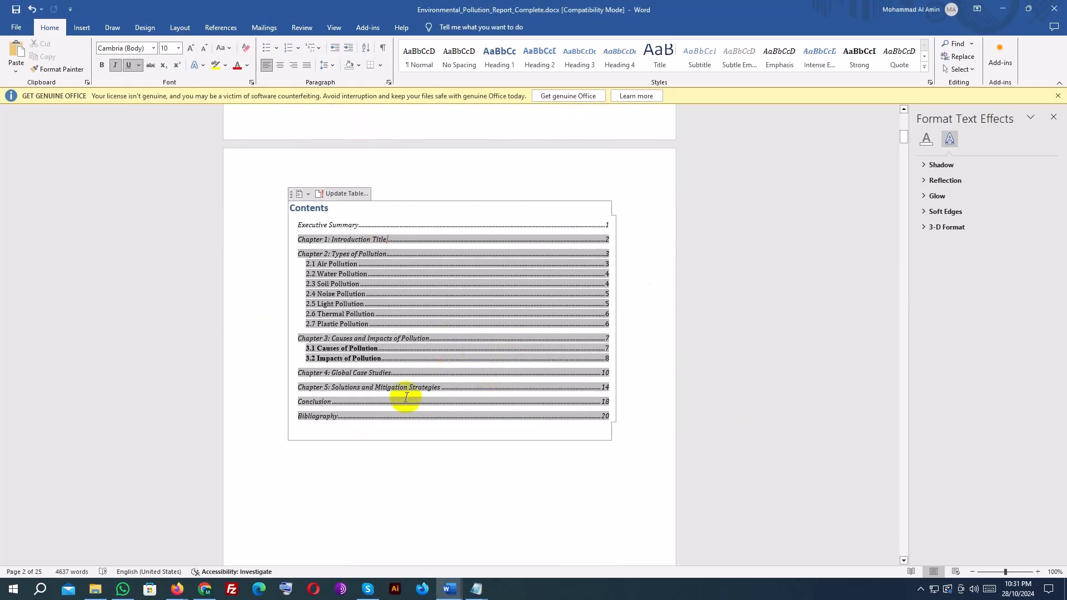
pyautogui.moveTo(436, 227)
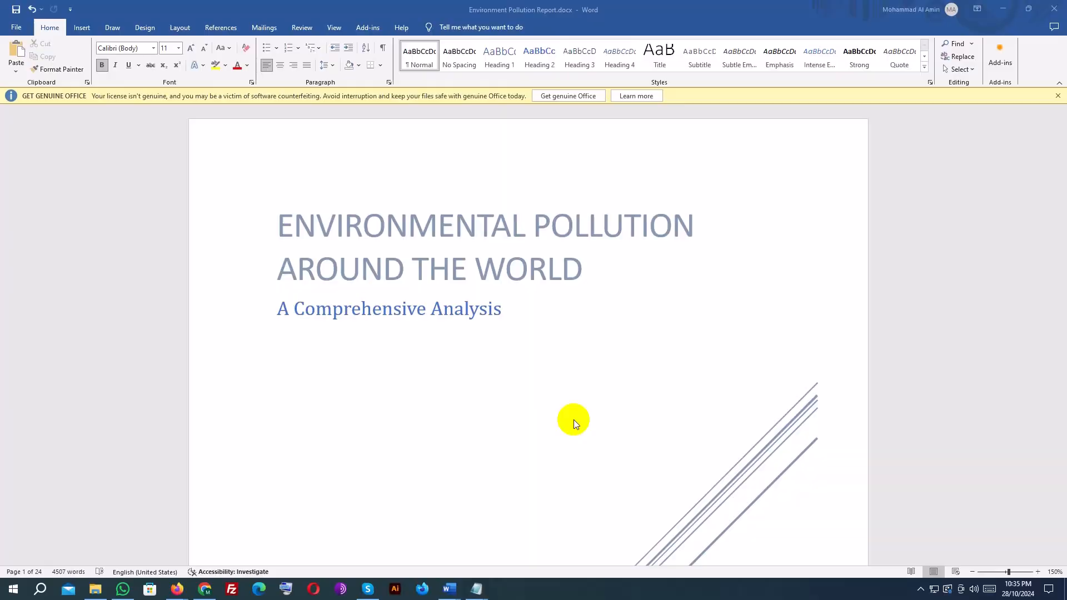
# Format Executive Summary as a Heading 1 at 20 pt bold.
pyautogui.scroll(-3)
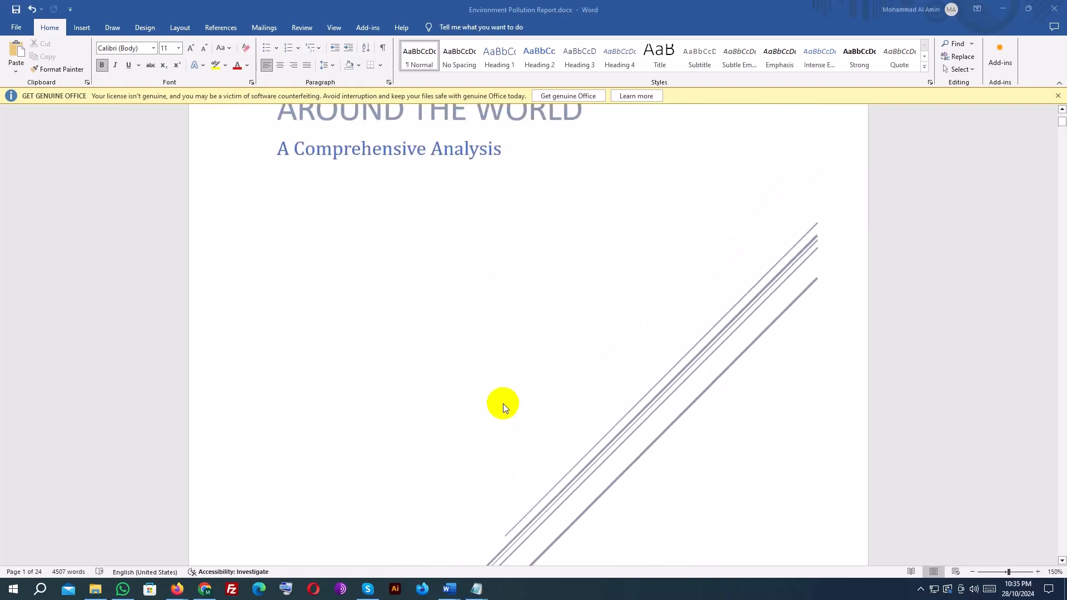
pyautogui.scroll(-3)
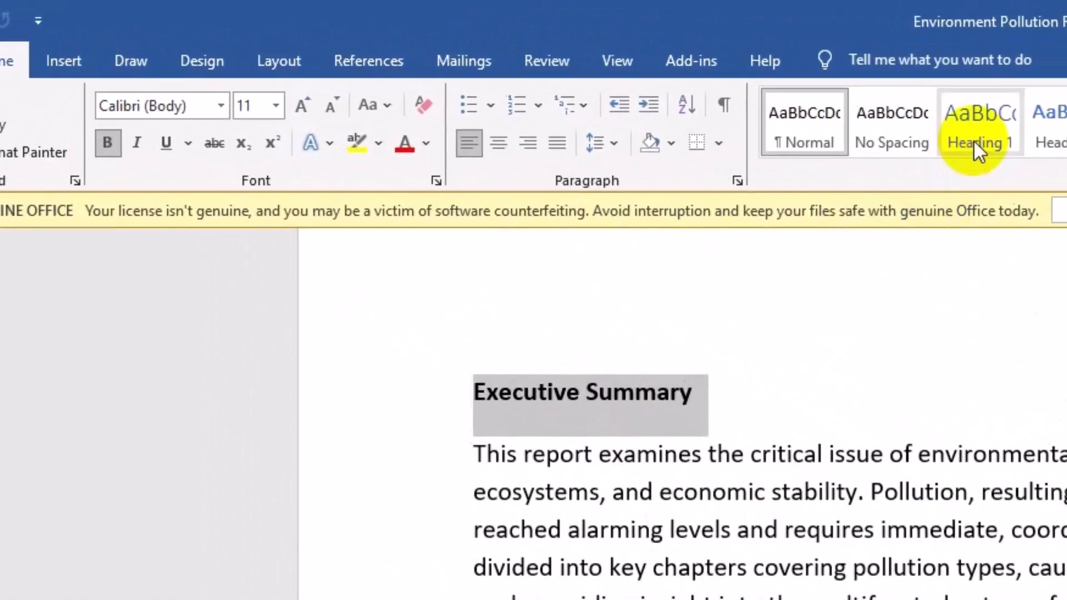
pyautogui.click(980, 122)
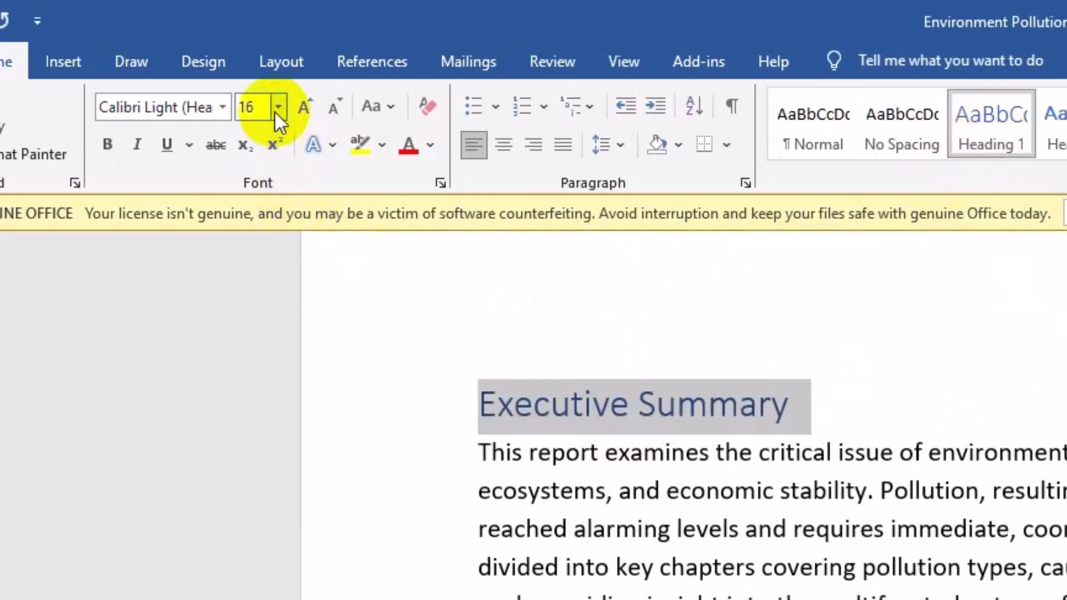
pyautogui.click(278, 107)
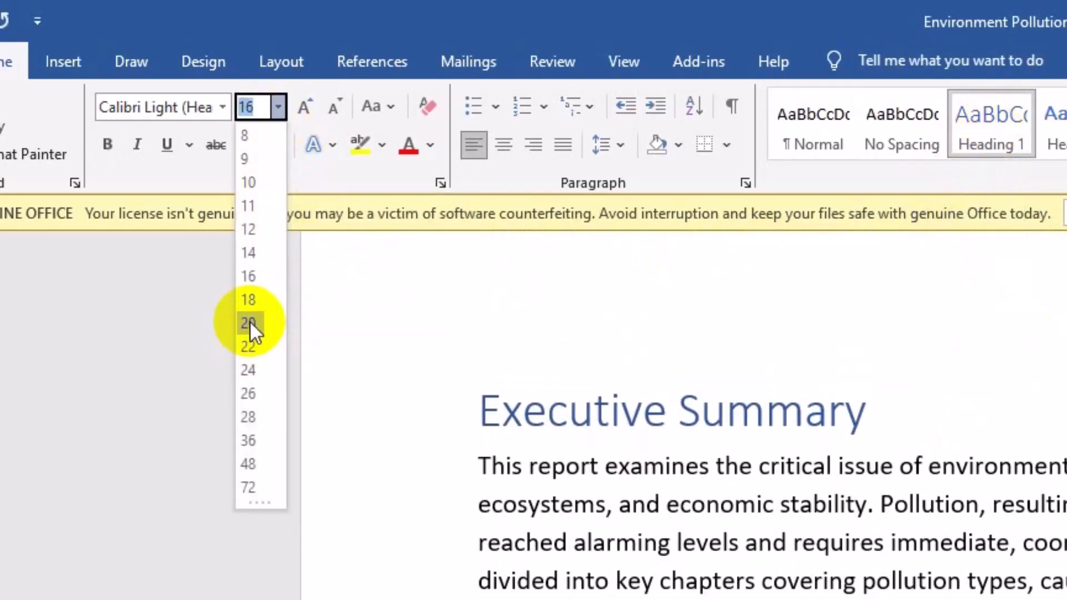
pyautogui.click(248, 322)
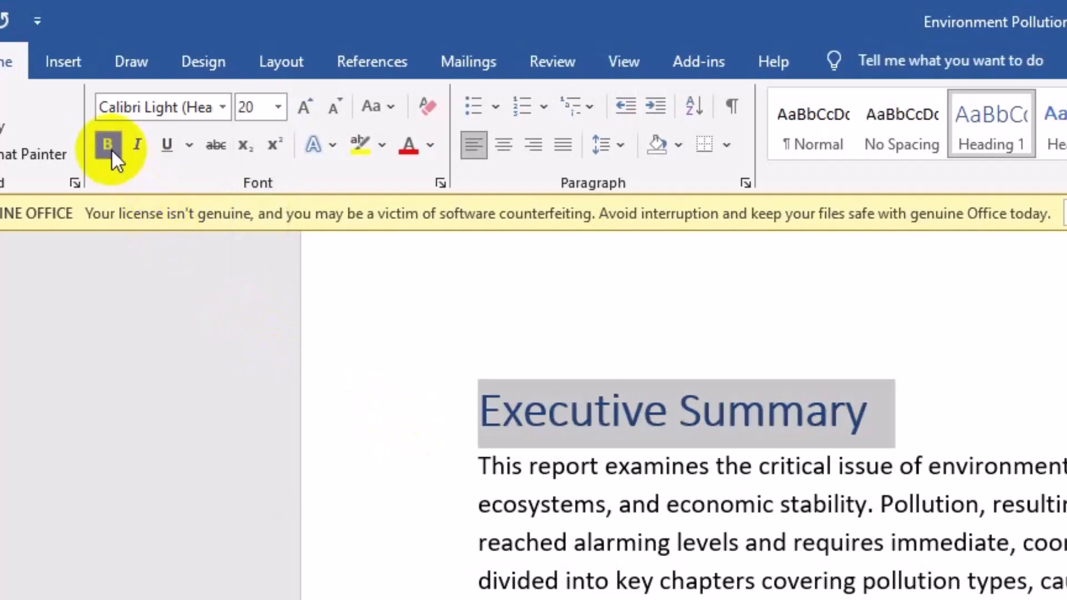
pyautogui.click(225, 107)
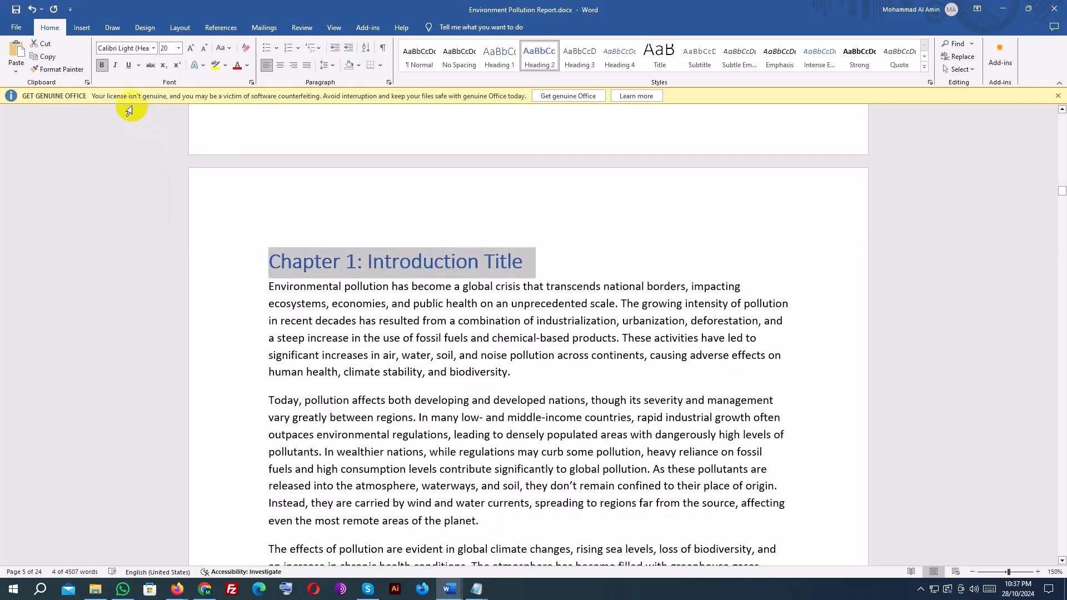
pyautogui.scroll(3)
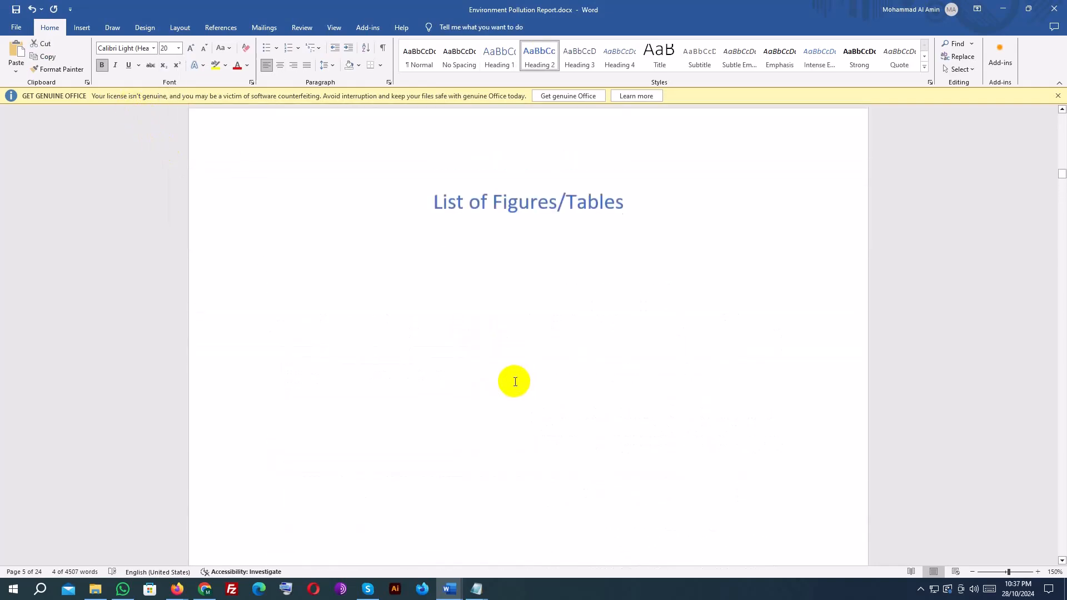
pyautogui.scroll(-3)
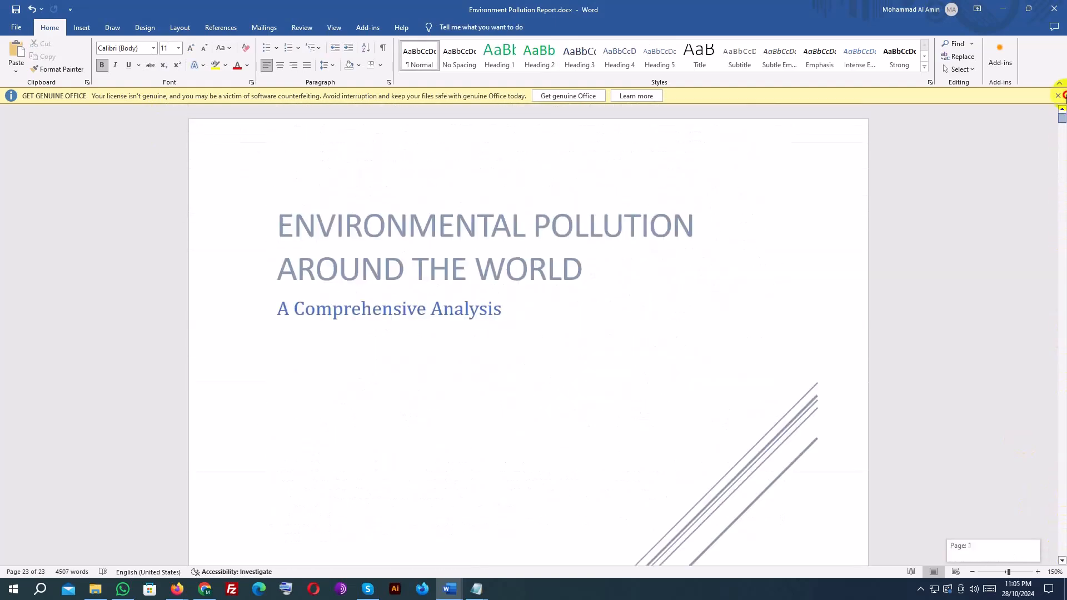
# Insert Automatic Table 1 as the contents under the Table of Content title.
pyautogui.scroll(-3)
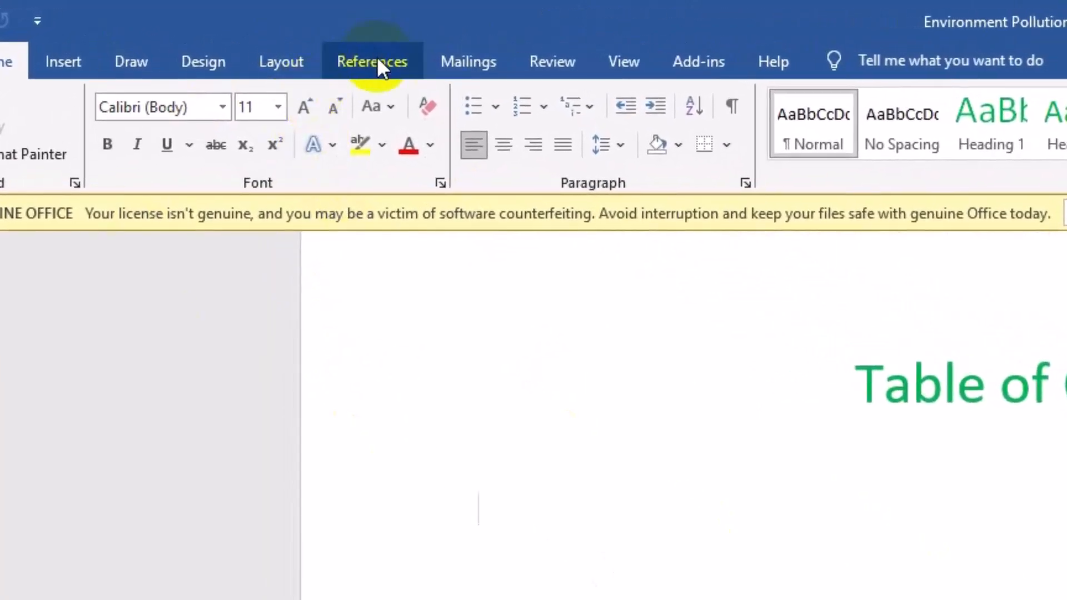
pyautogui.click(373, 61)
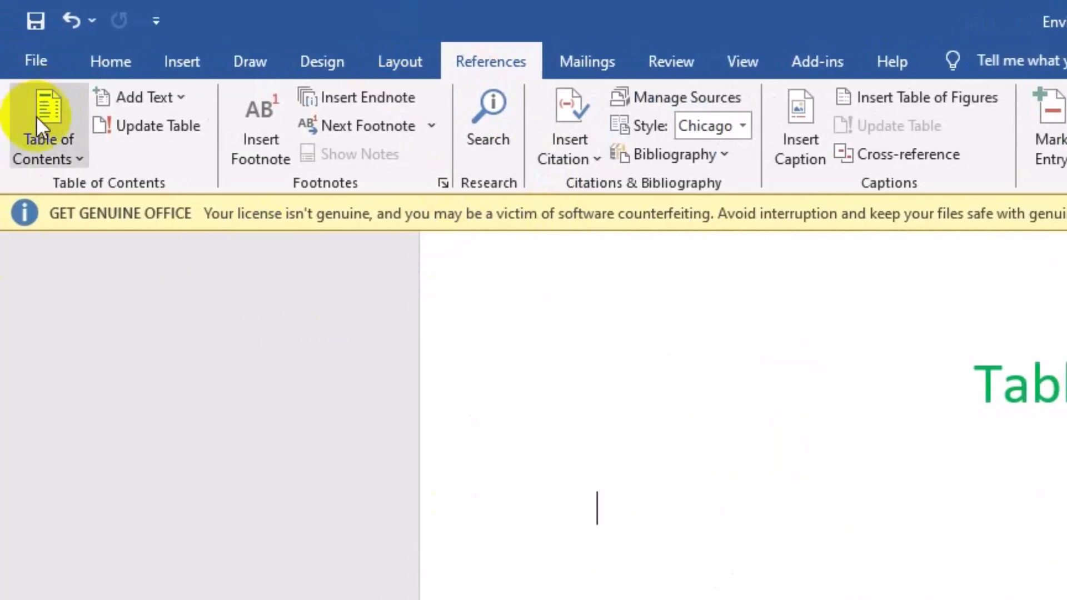
pyautogui.click(47, 130)
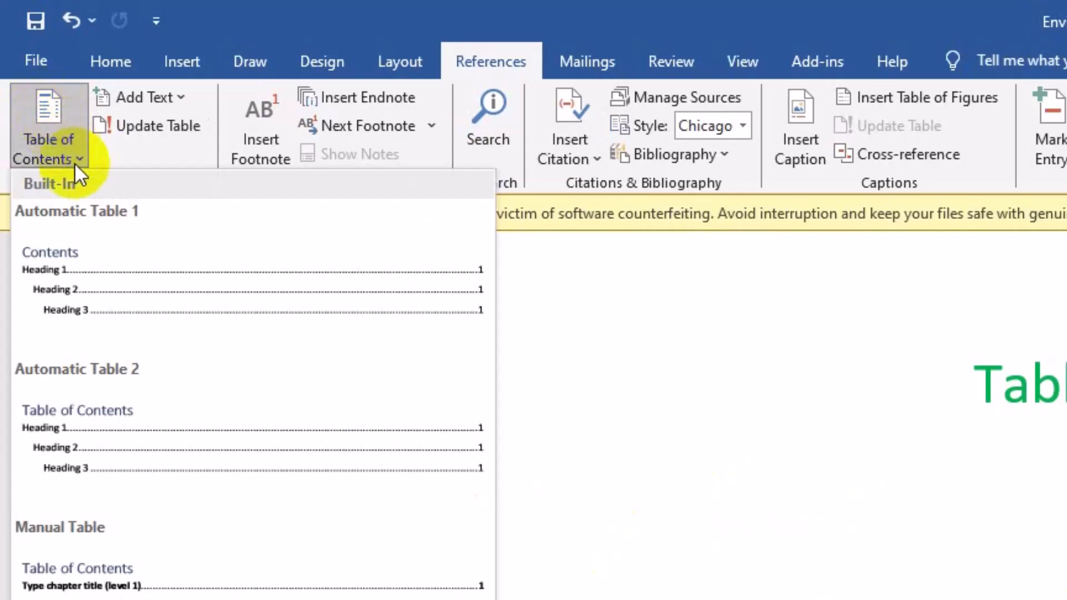
pyautogui.moveTo(139, 299)
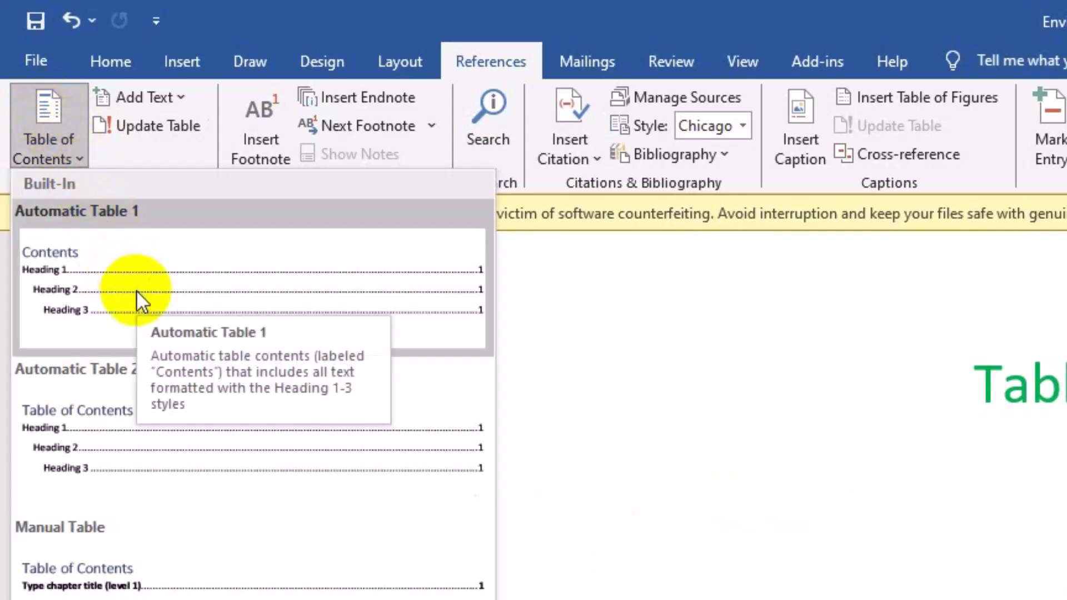
pyautogui.moveTo(143, 265)
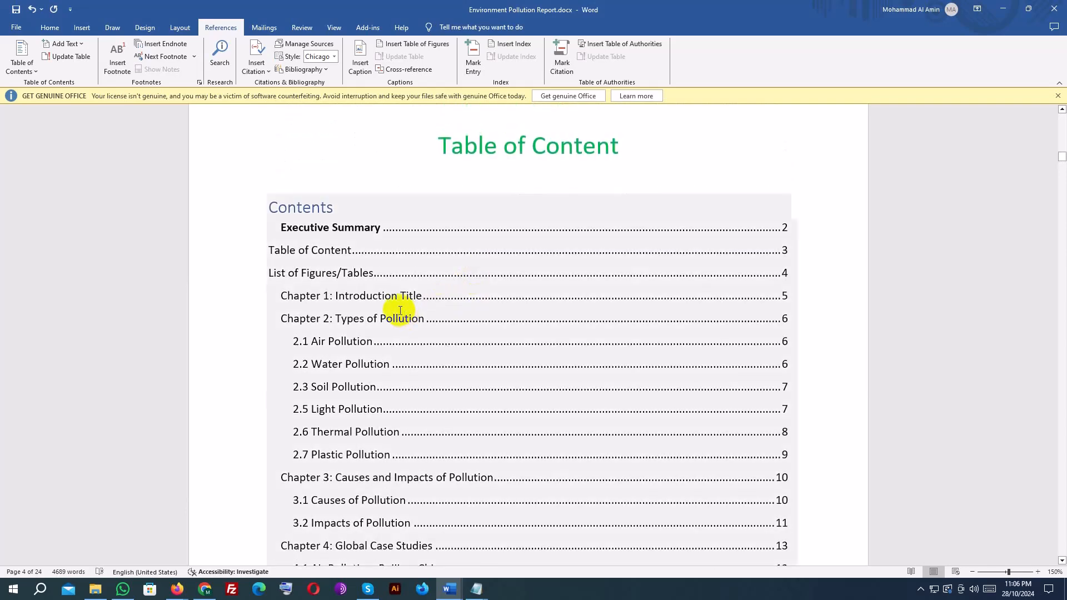
pyautogui.scroll(-3)
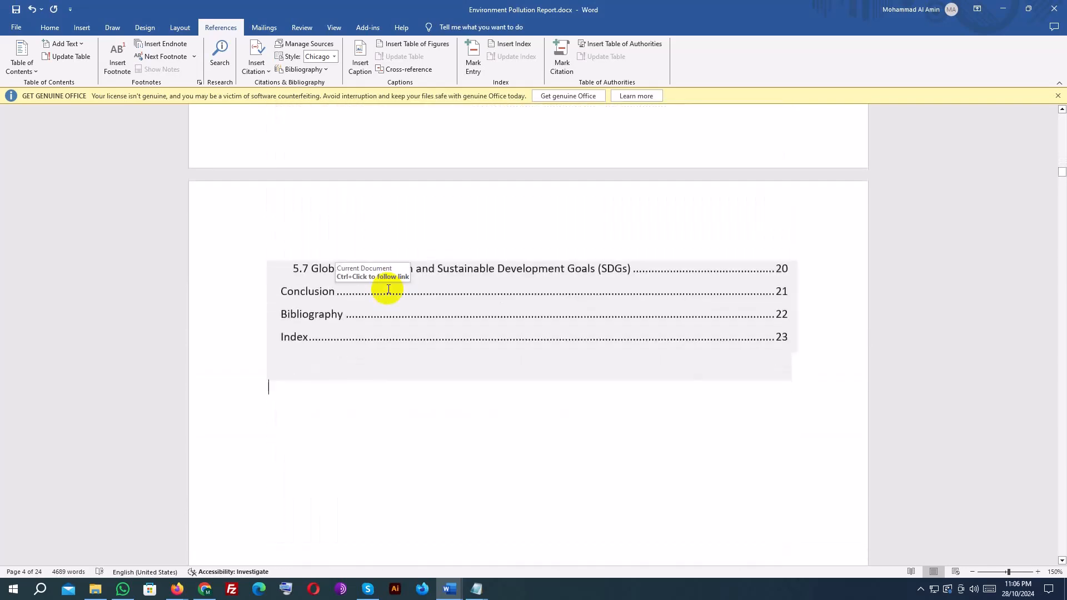
pyautogui.click(49, 28)
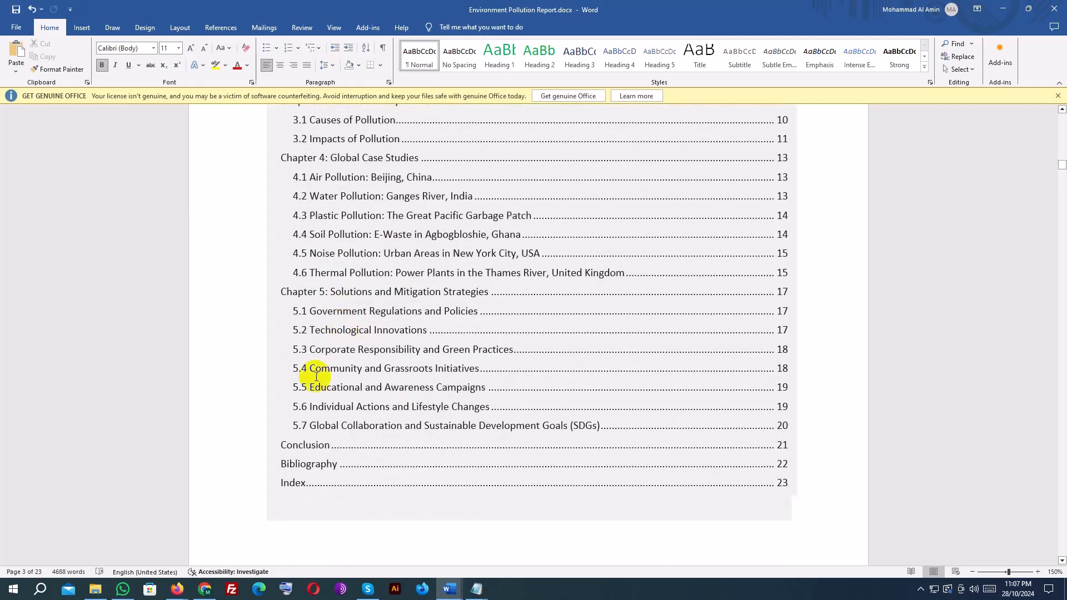
# Scroll to the last page and type 'of Report' after the Index heading.
pyautogui.scroll(-3)
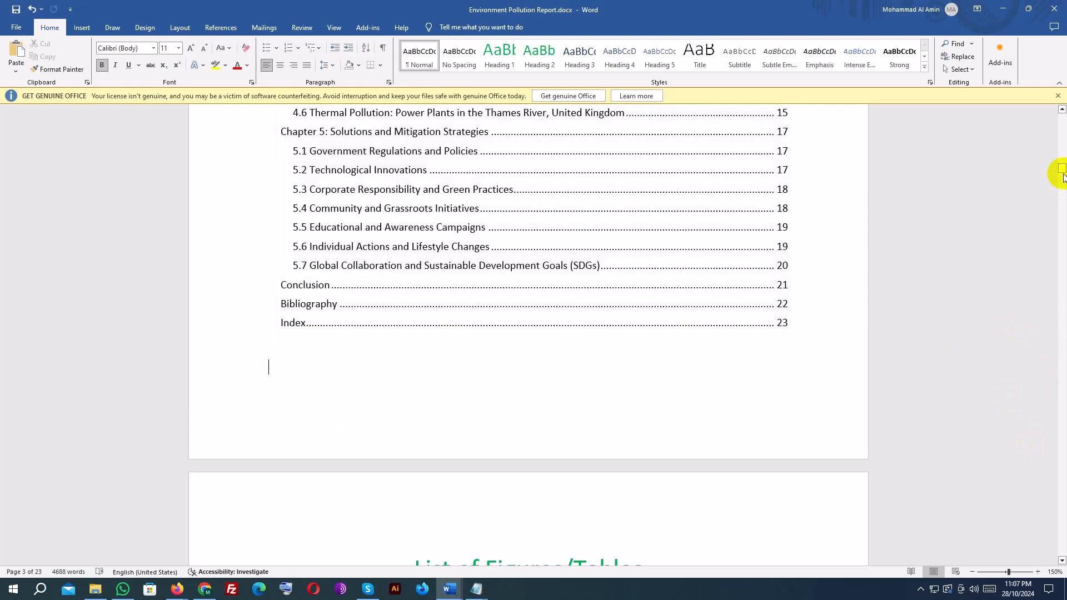
pyautogui.scroll(-3)
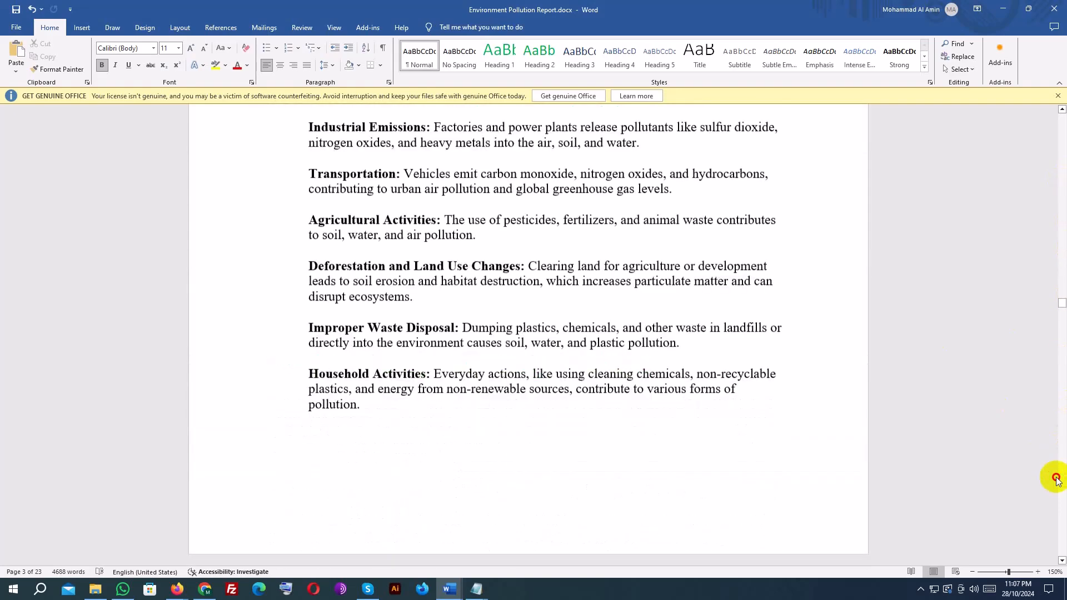
pyautogui.scroll(-3)
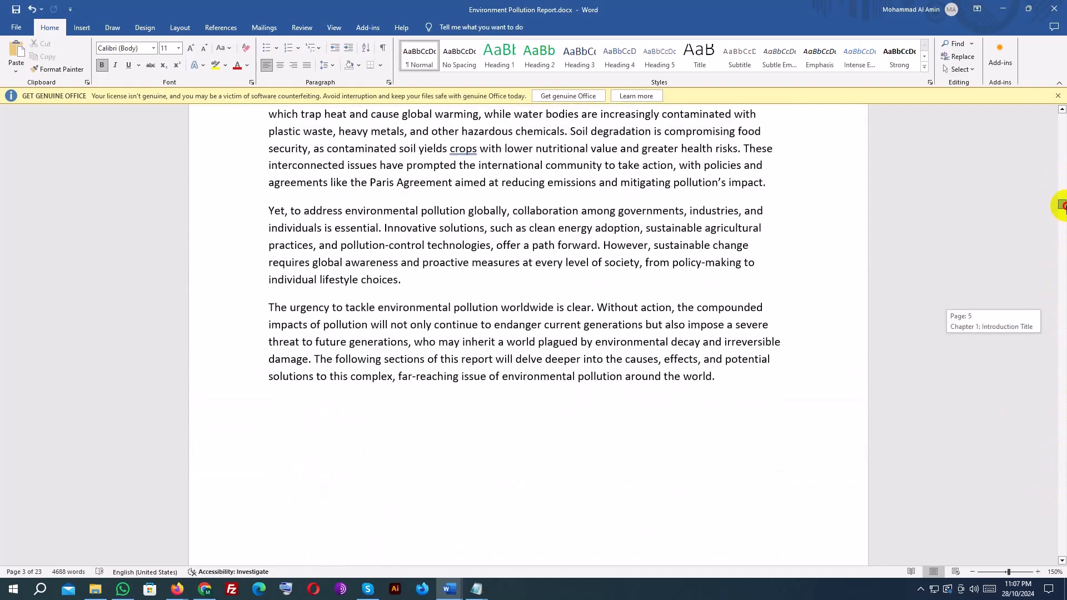
pyautogui.scroll(-3)
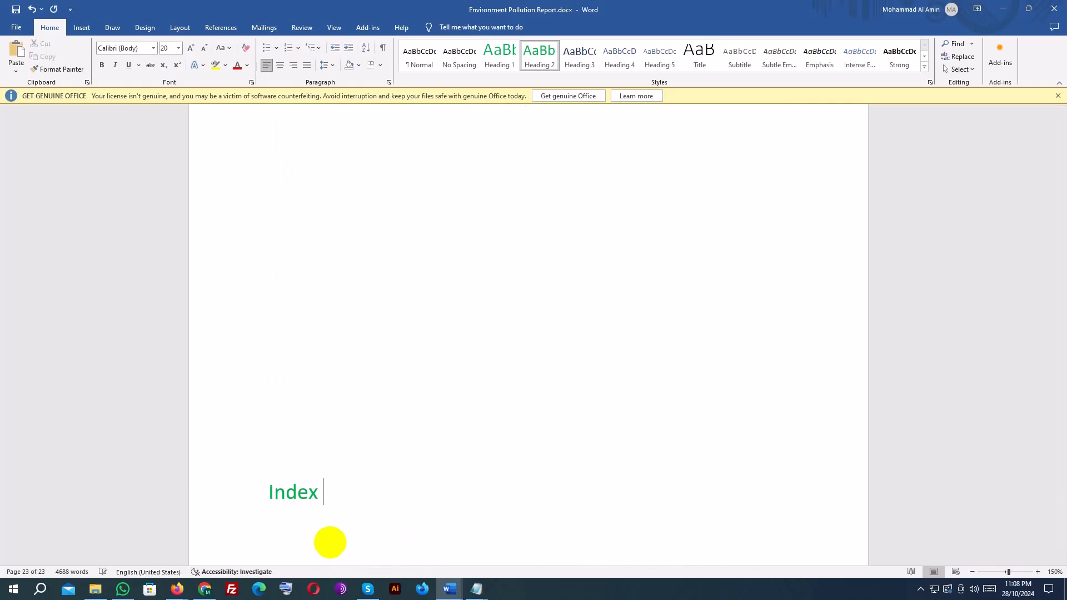
pyautogui.write('o')
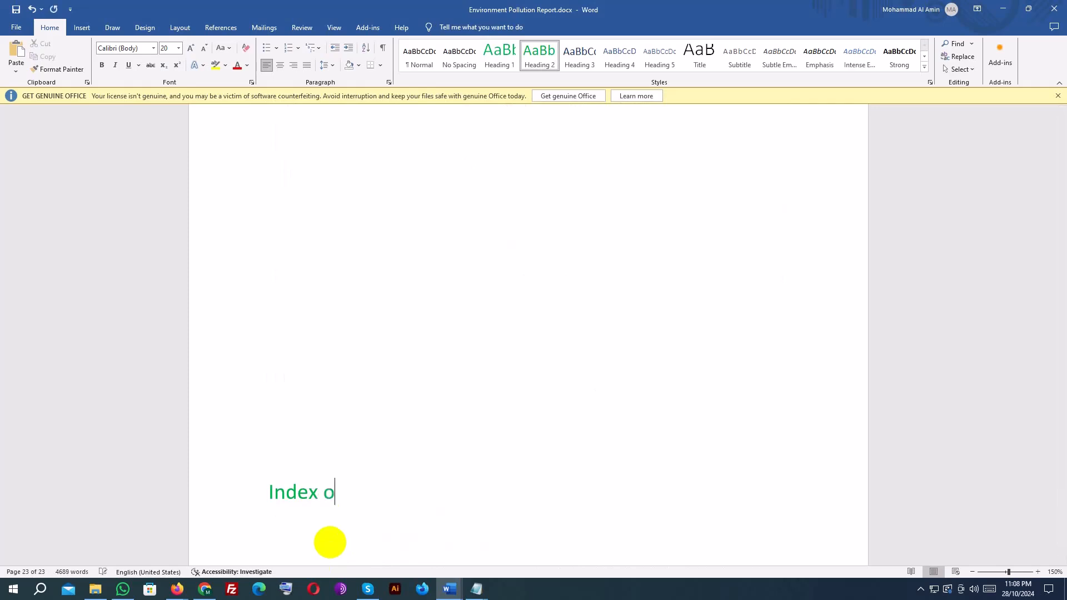
pyautogui.write('f Report')
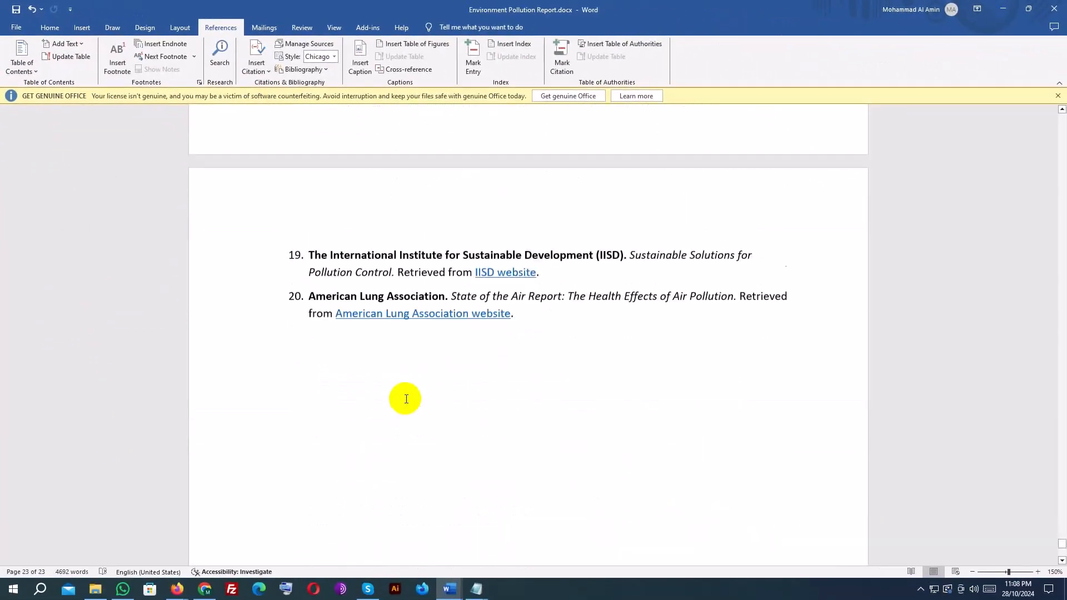
pyautogui.scroll(-3)
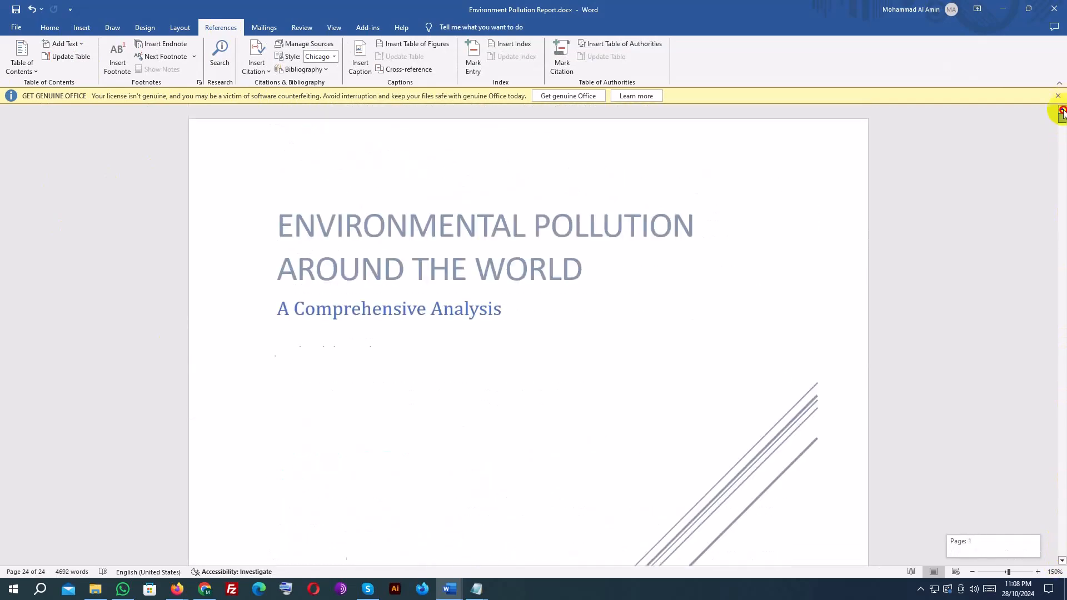
pyautogui.scroll(-3)
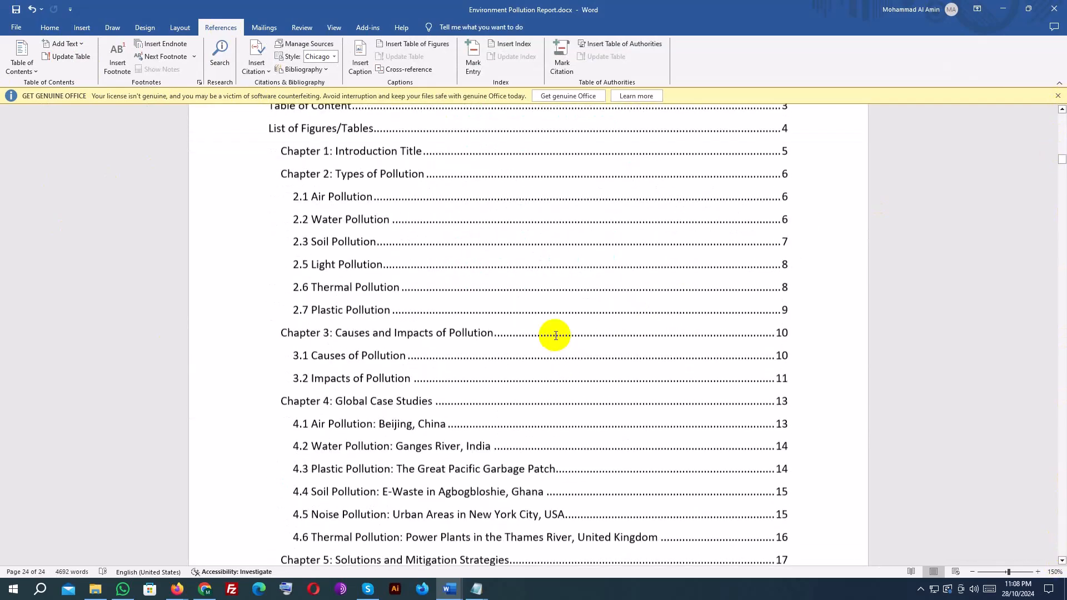
pyautogui.scroll(-3)
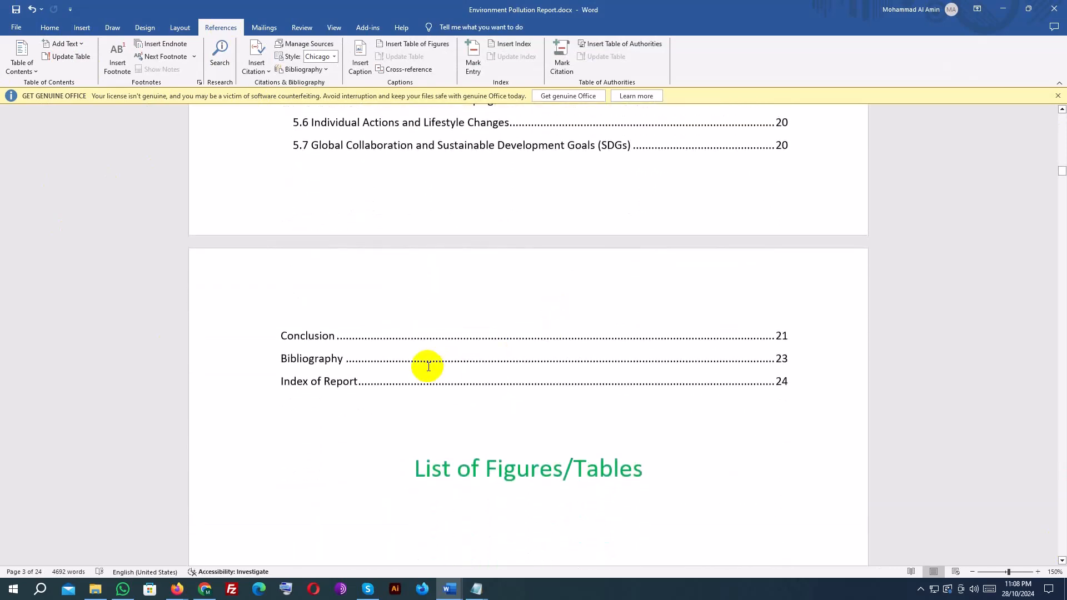
pyautogui.click(429, 359)
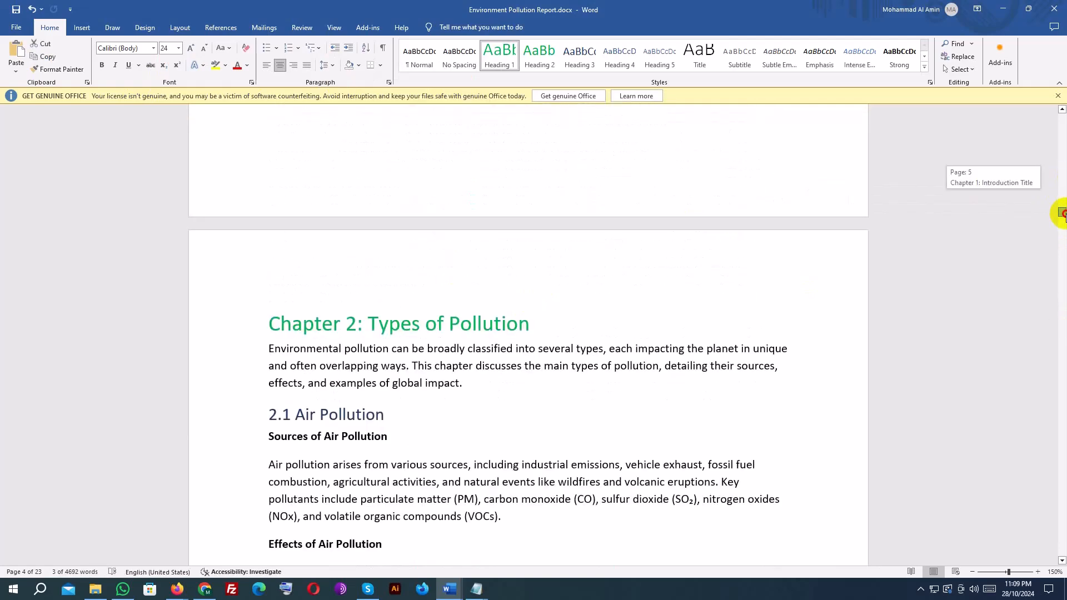
# Caption the pollution chart 'Figure 1 Pollution Types by Percentage', placed below the chart.
pyautogui.scroll(-3)
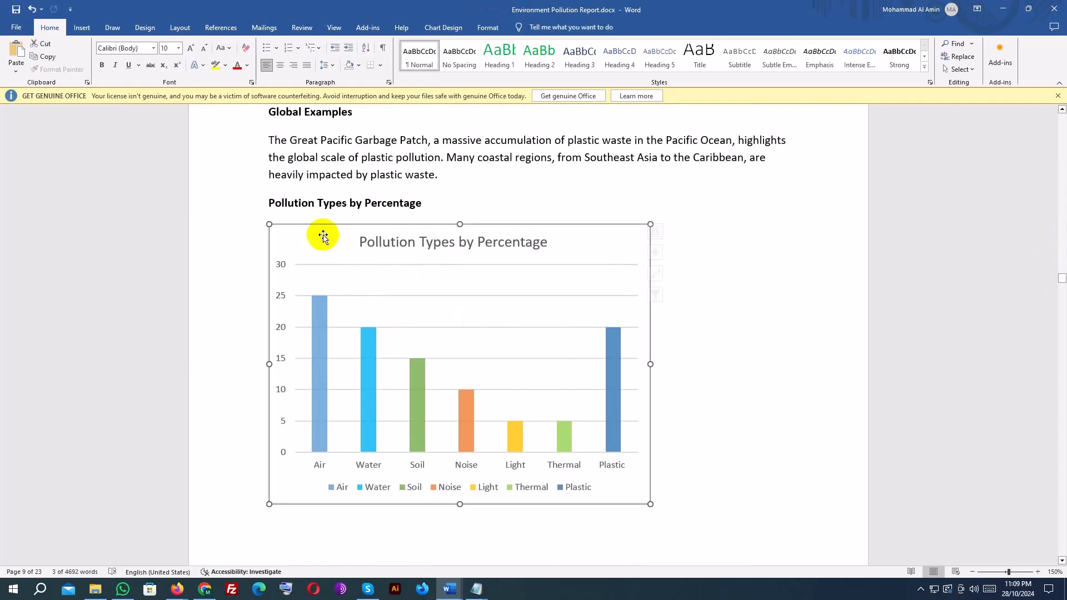
pyautogui.click(321, 234)
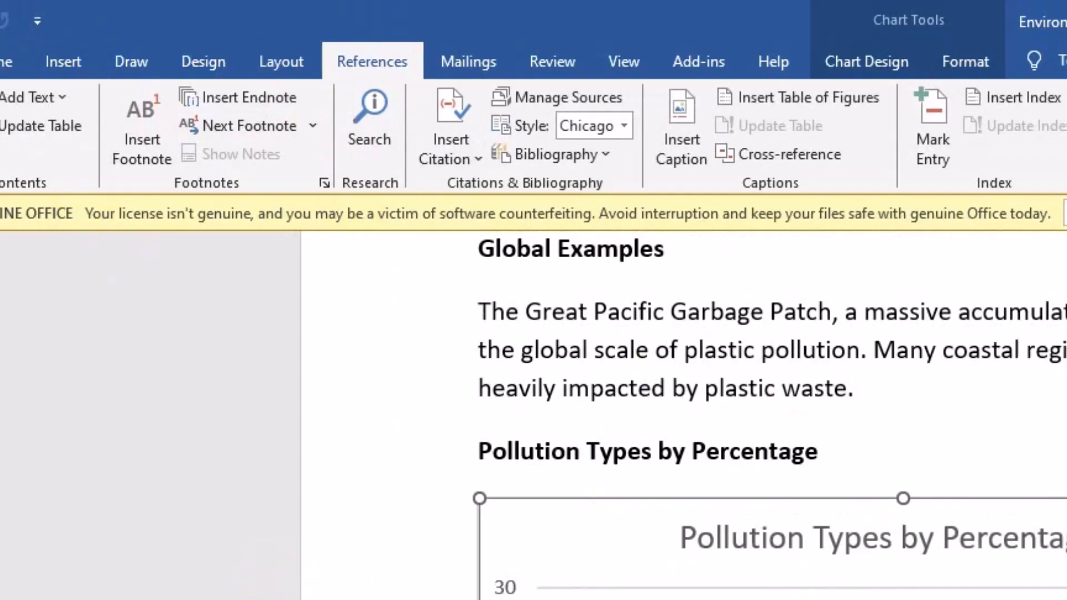
pyautogui.moveTo(906, 157)
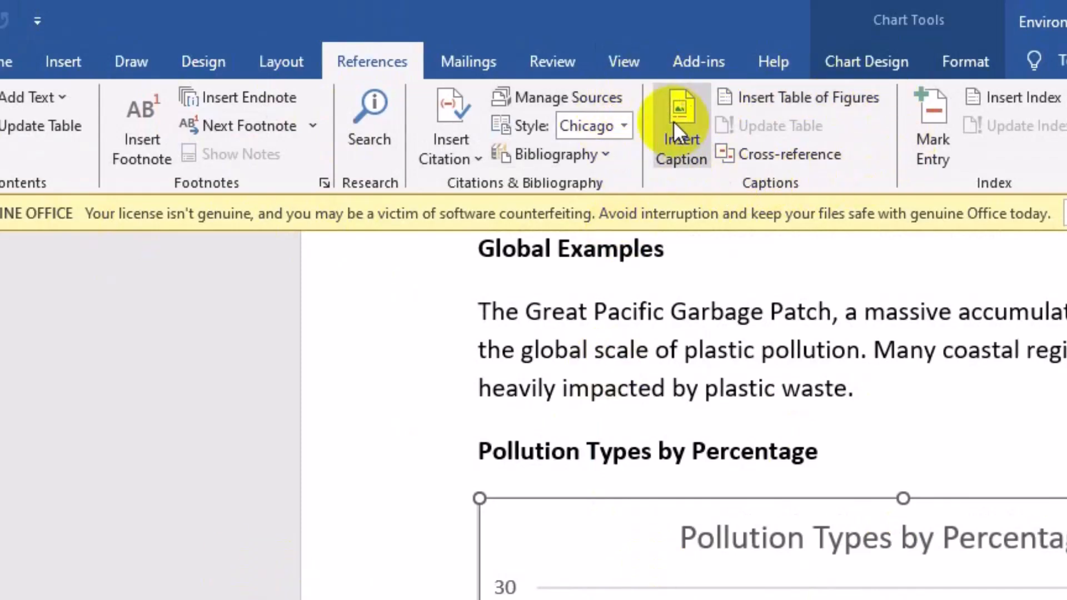
pyautogui.click(681, 126)
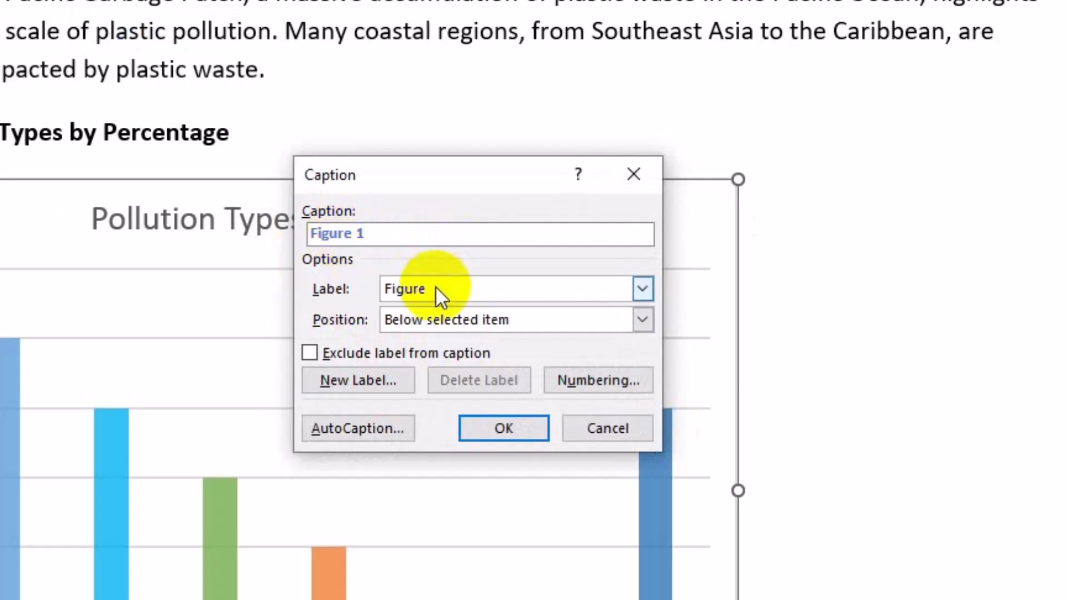
pyautogui.click(640, 289)
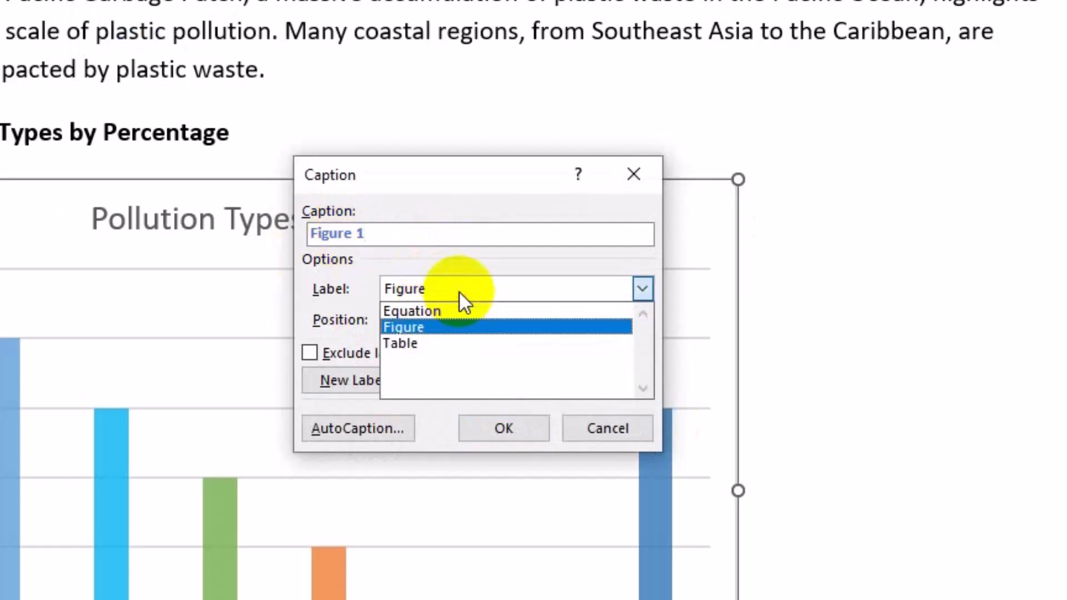
pyautogui.click(404, 326)
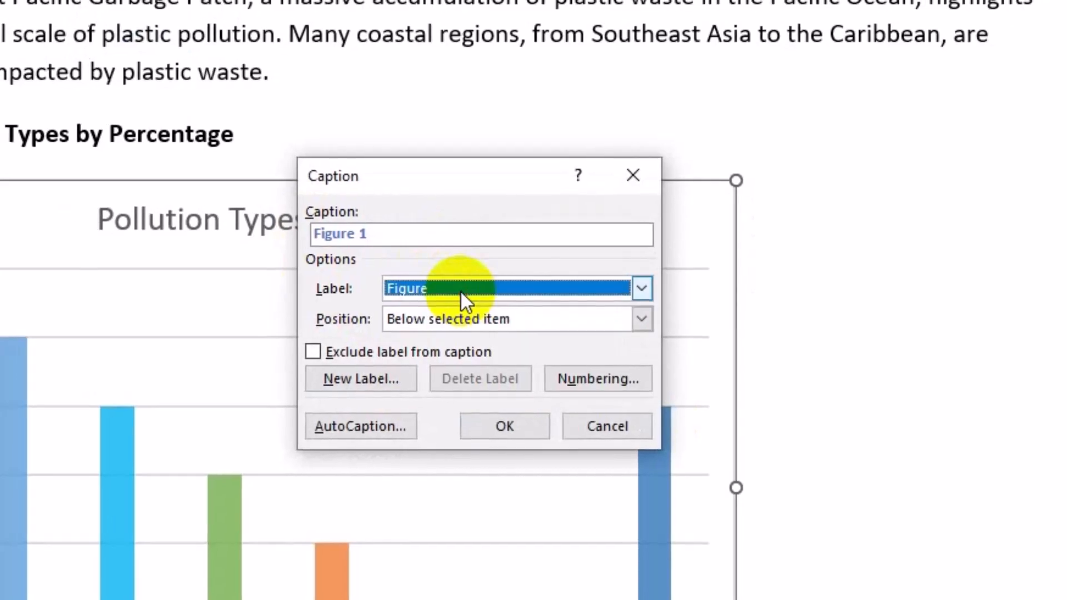
pyautogui.click(640, 318)
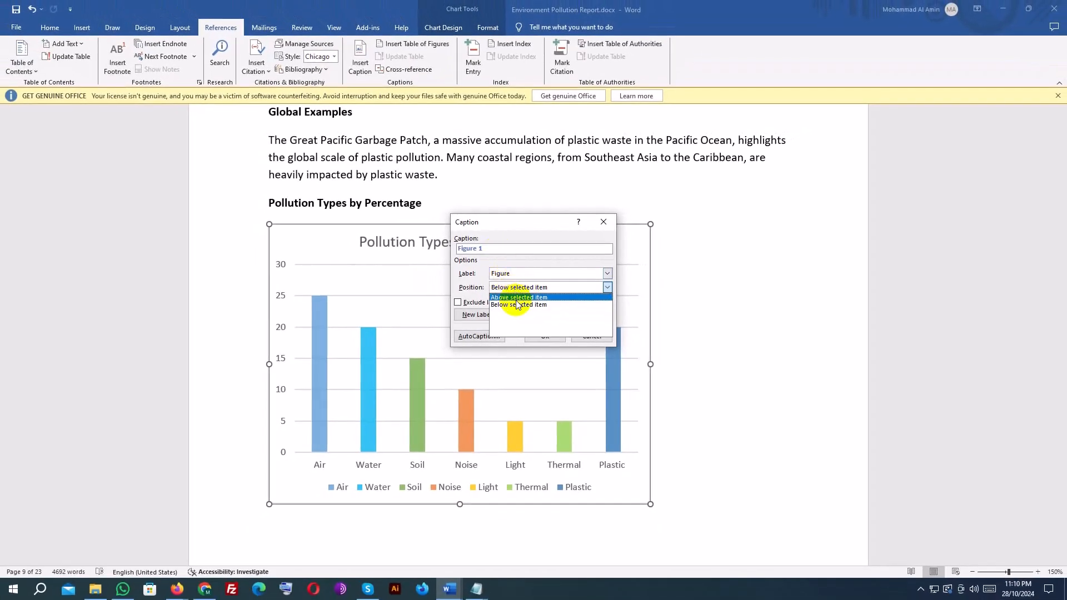
pyautogui.click(518, 298)
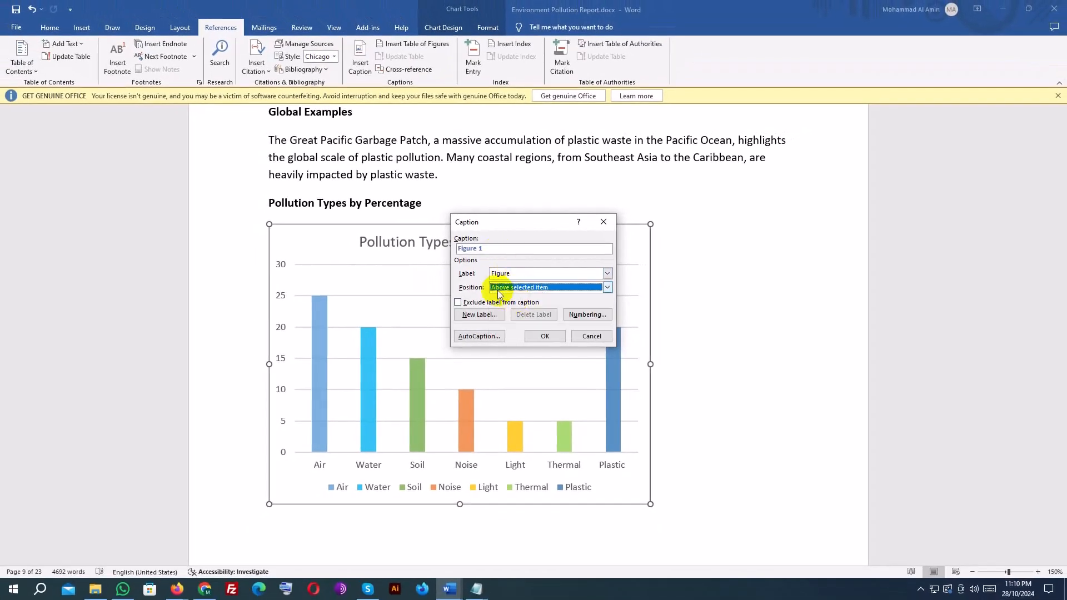
pyautogui.click(518, 286)
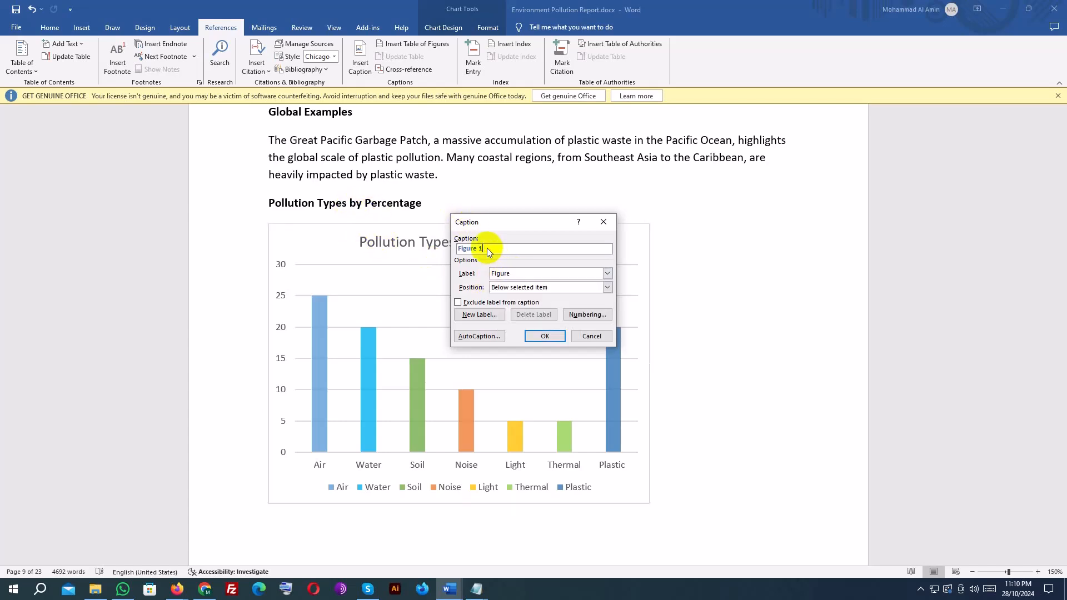
pyautogui.write('Pollution Types by Percentage')
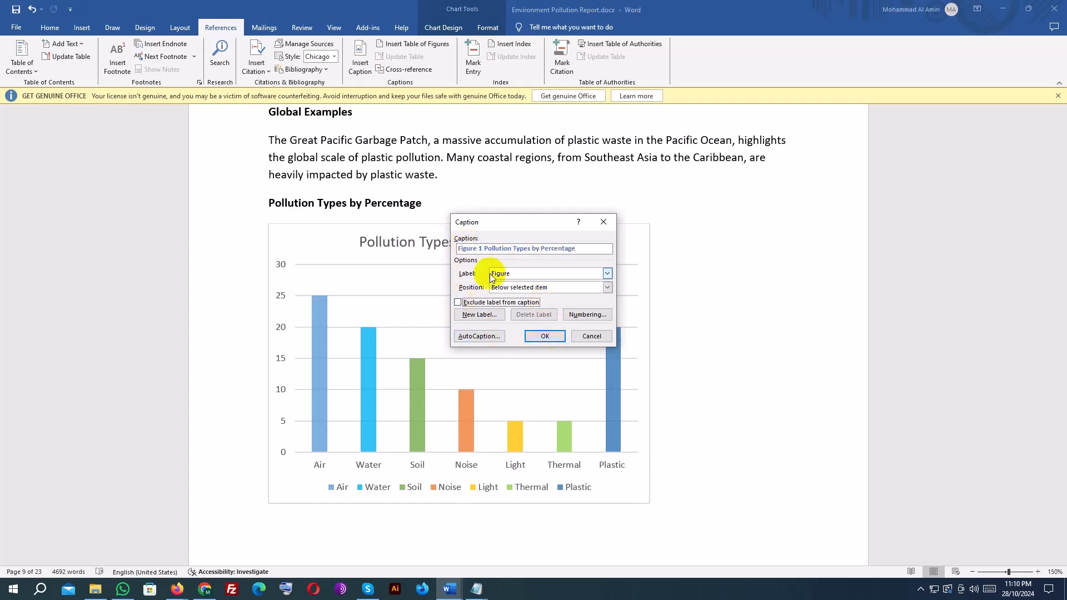
pyautogui.click(543, 336)
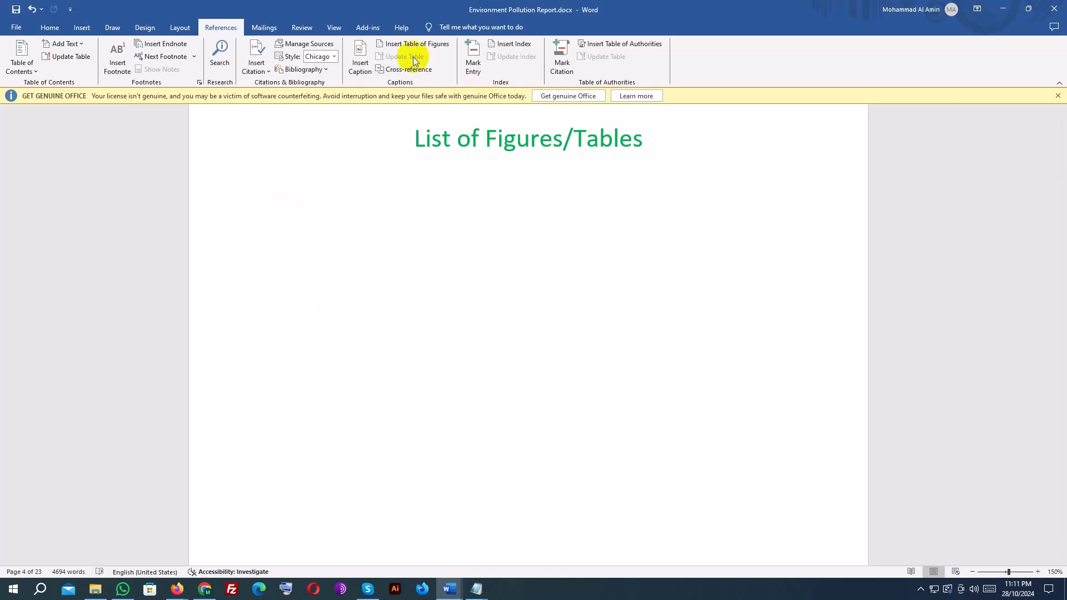
# Insert a table of figures using the Figure label, listing Figure 1 on page 9.
pyautogui.click(418, 42)
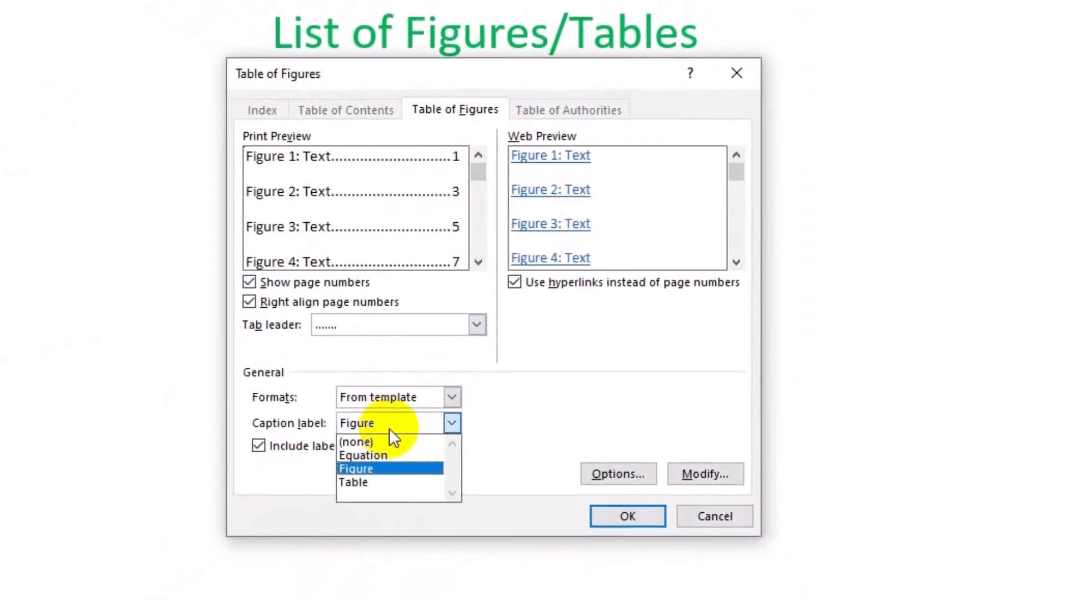
pyautogui.click(363, 455)
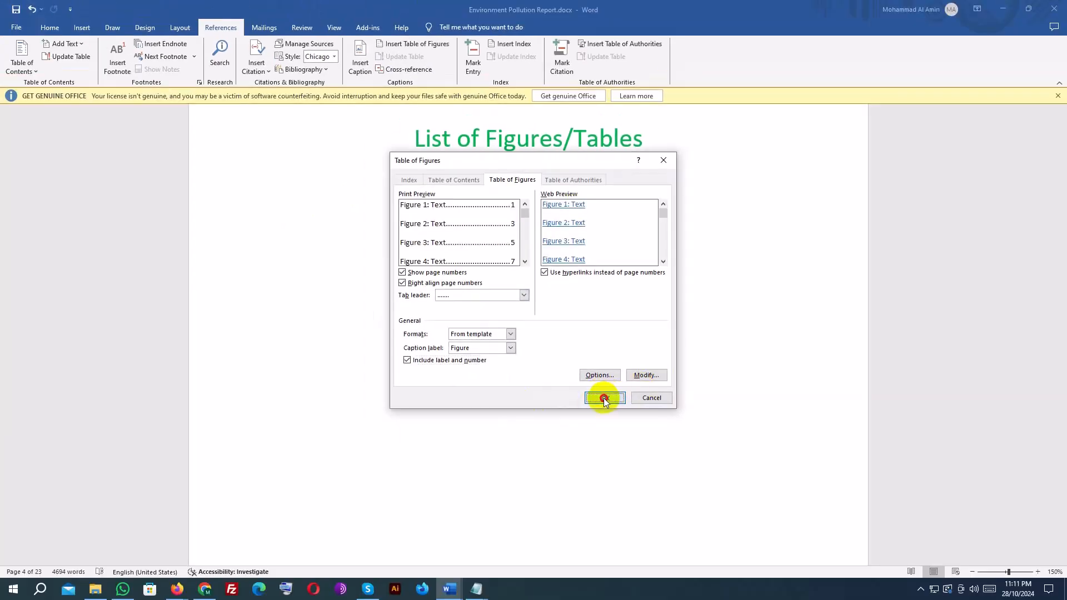
pyautogui.click(604, 398)
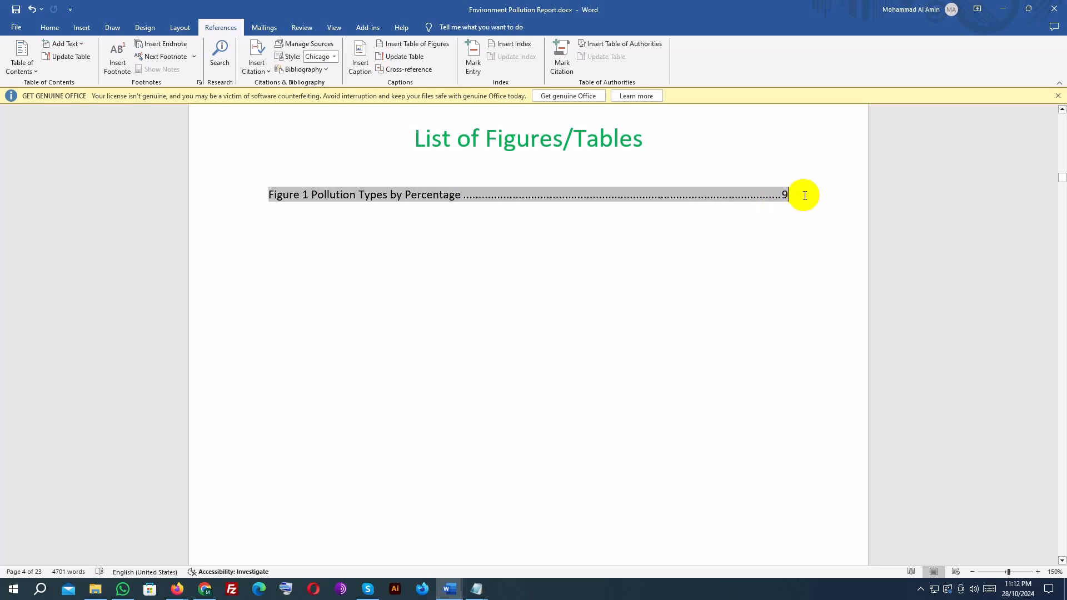
pyautogui.moveTo(309, 195)
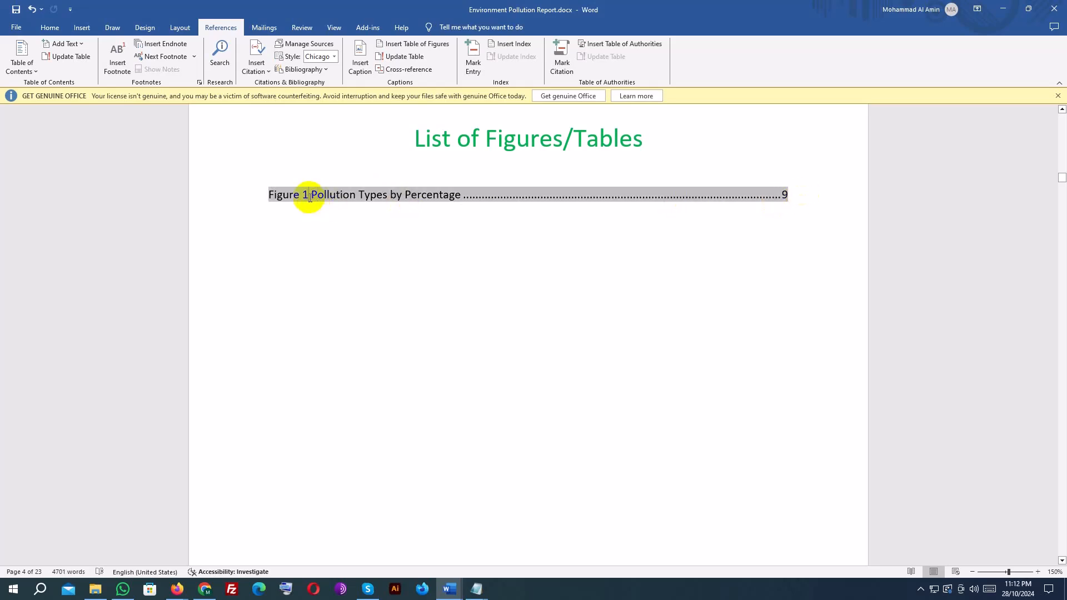
pyautogui.moveTo(405, 339)
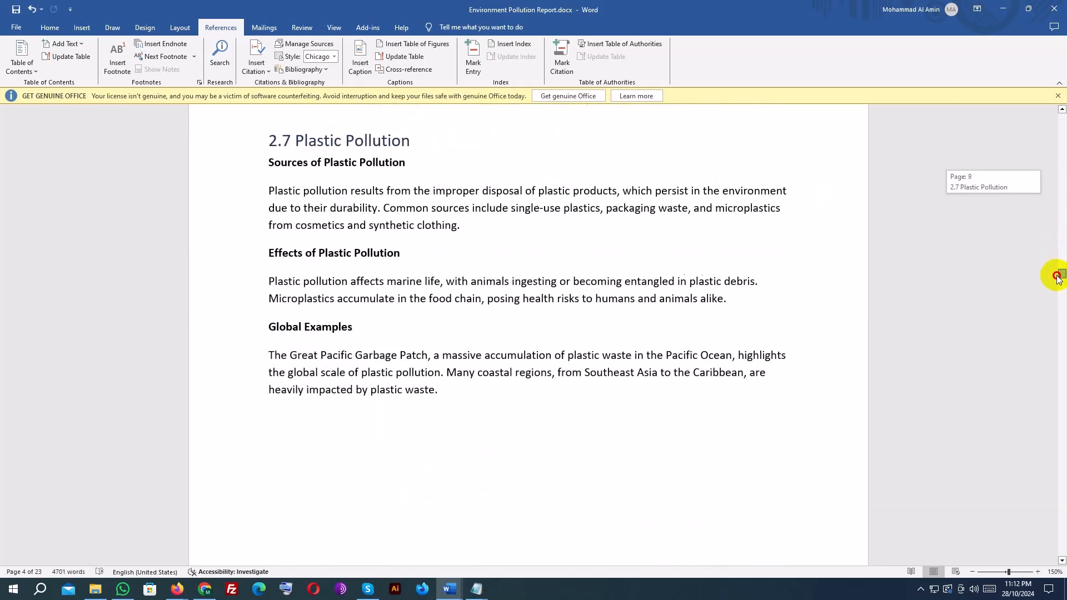
# Go to the page 9 chart and select 'by Percentage' in its caption for removal.
pyautogui.scroll(-3)
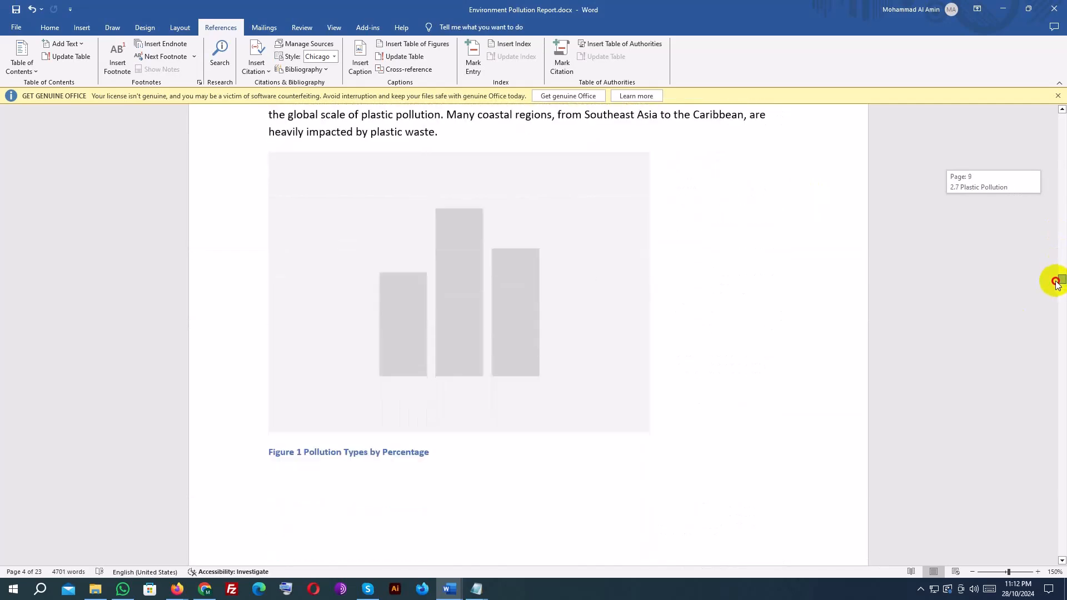
pyautogui.click(458, 291)
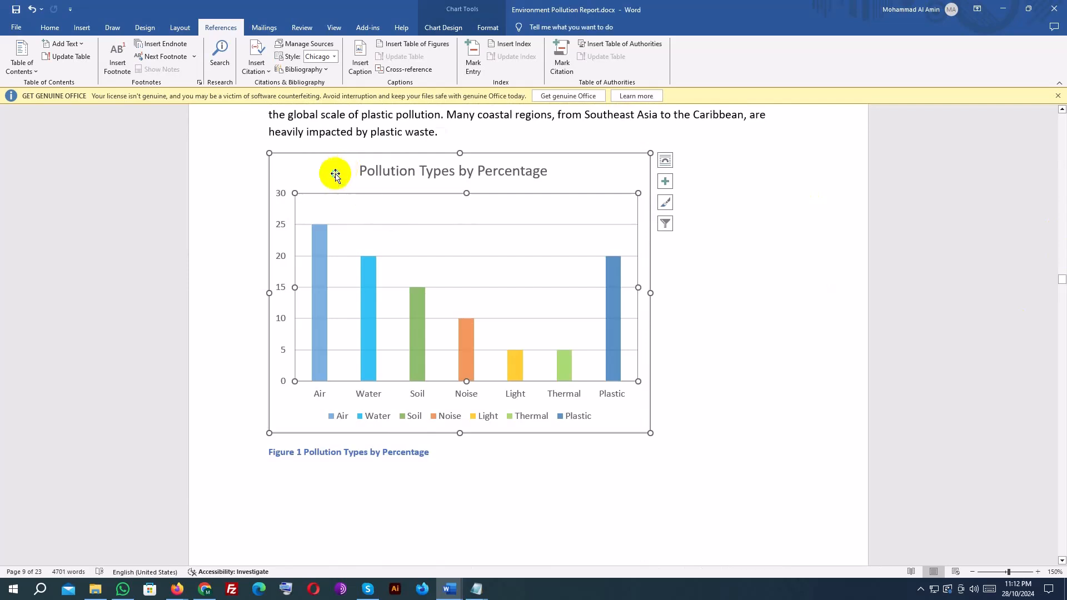
pyautogui.rightClick(334, 173)
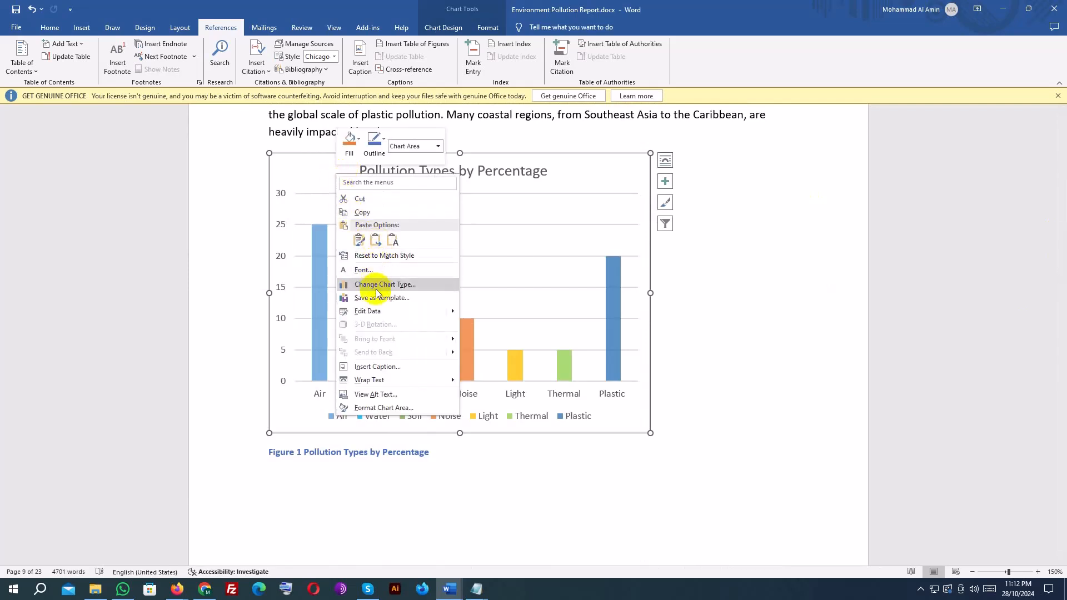
pyautogui.moveTo(385, 379)
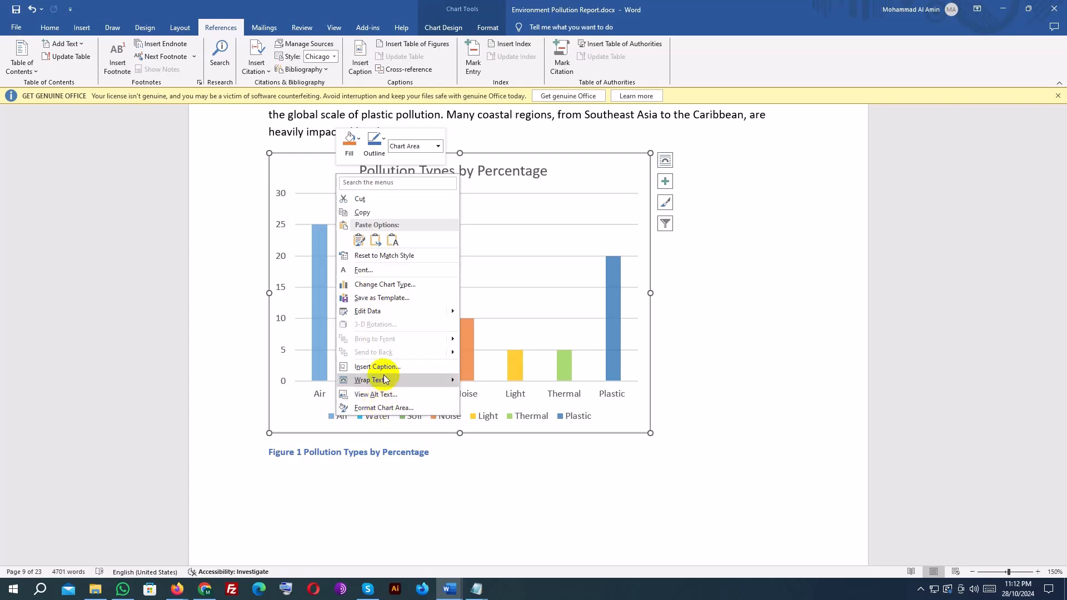
pyautogui.moveTo(295, 449)
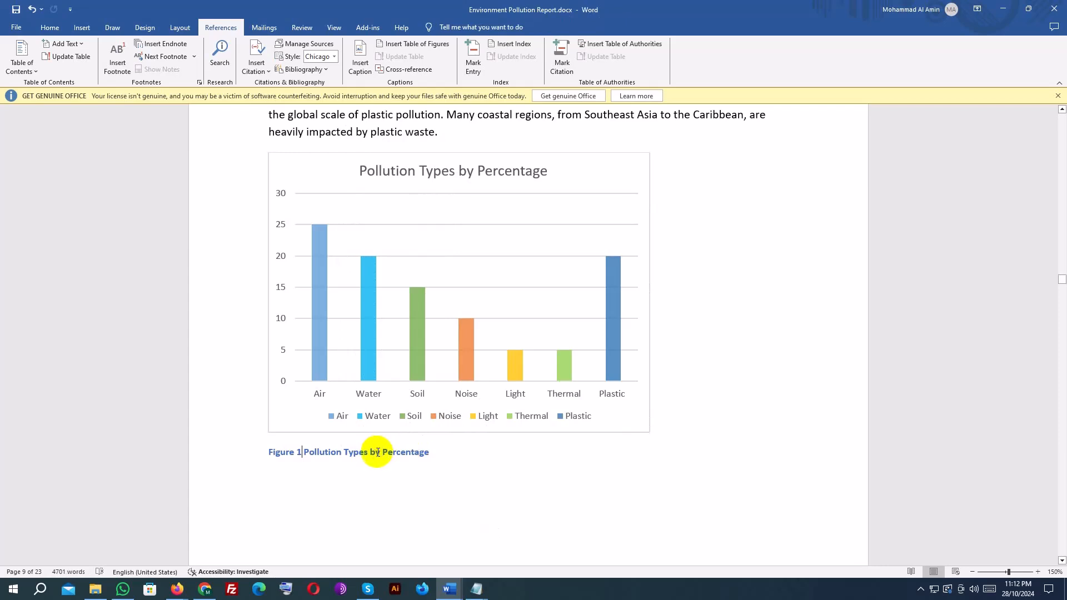
pyautogui.doubleClick(405, 452)
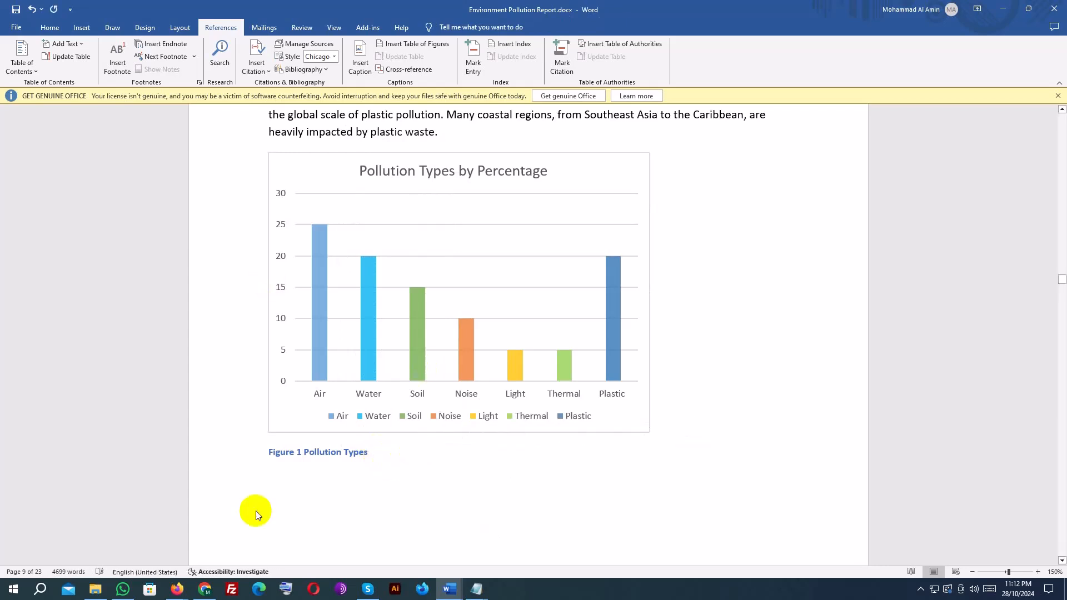
pyautogui.moveTo(391, 416)
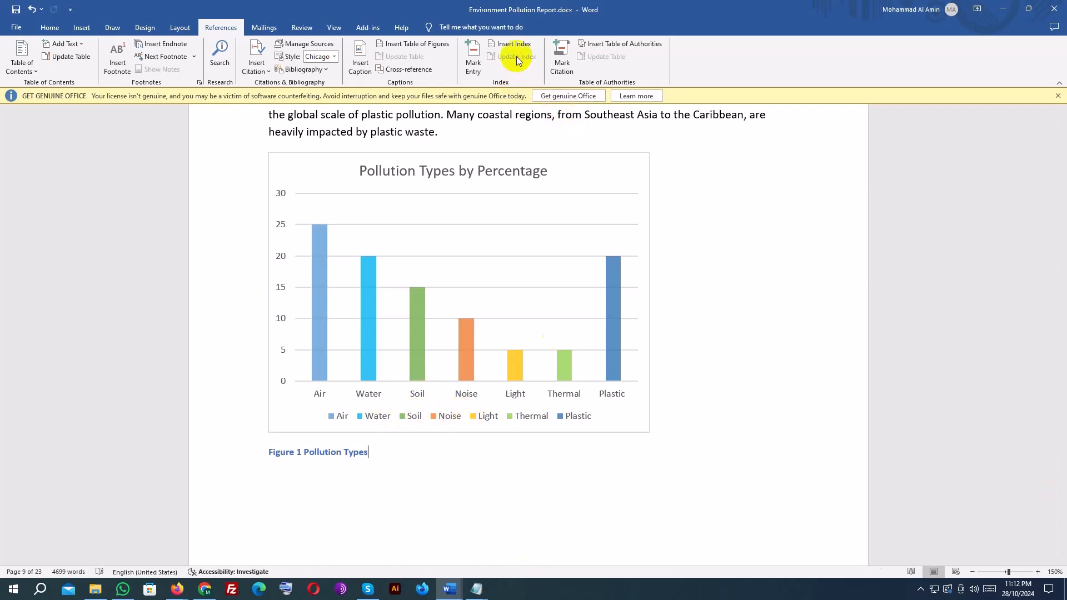
# Update the table of figures and scroll to verify it reads Figure 1 Pollution Types.
pyautogui.click(452, 286)
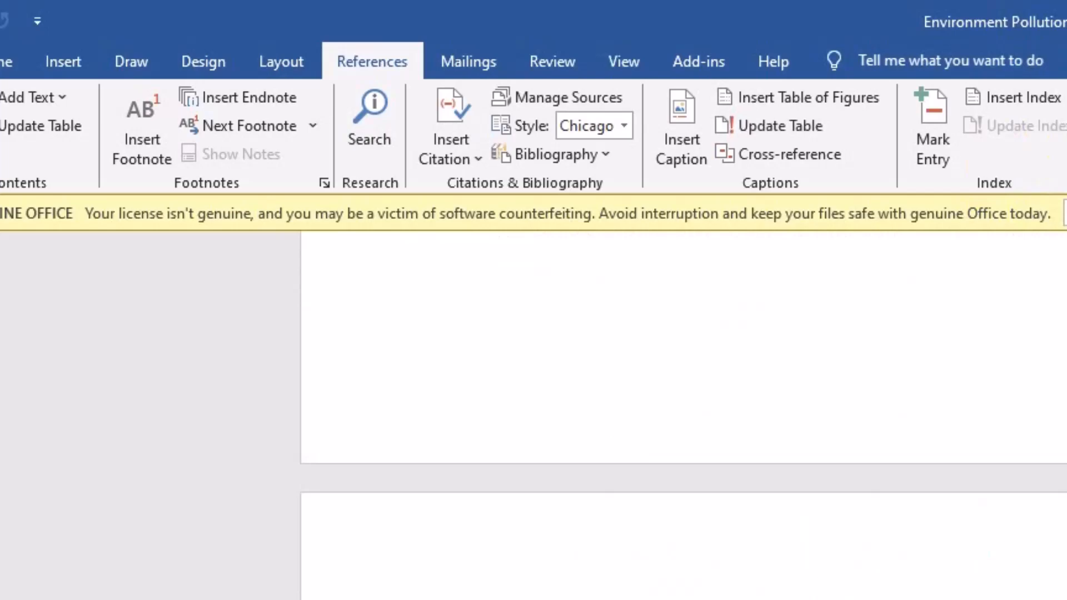
pyautogui.moveTo(913, 118)
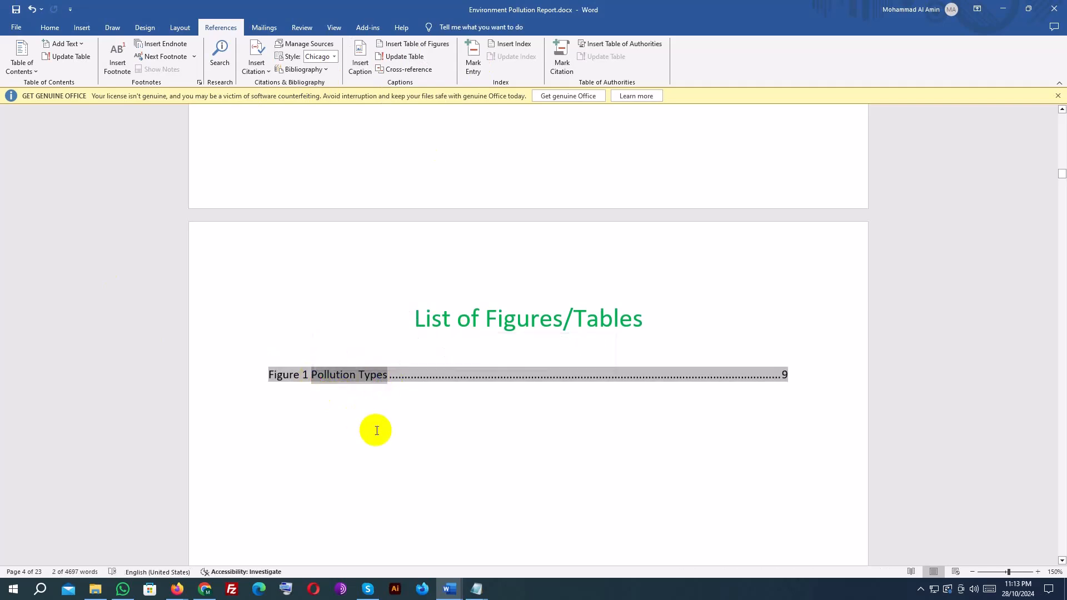
pyautogui.scroll(-3)
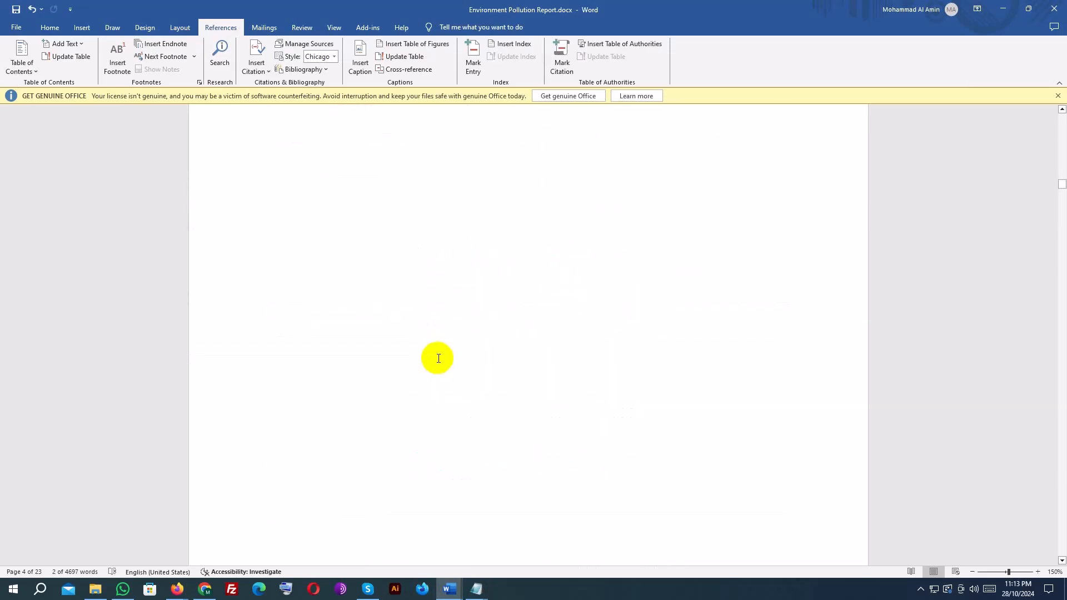
pyautogui.scroll(-3)
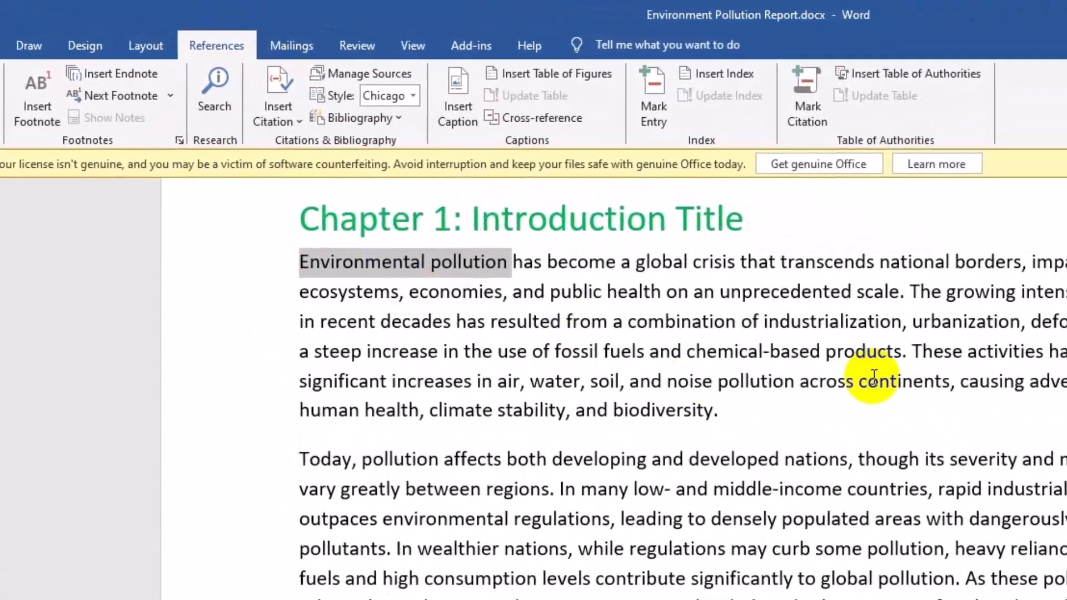
# Mark all occurrences of 'pollution' as index entries.
pyautogui.click(652, 105)
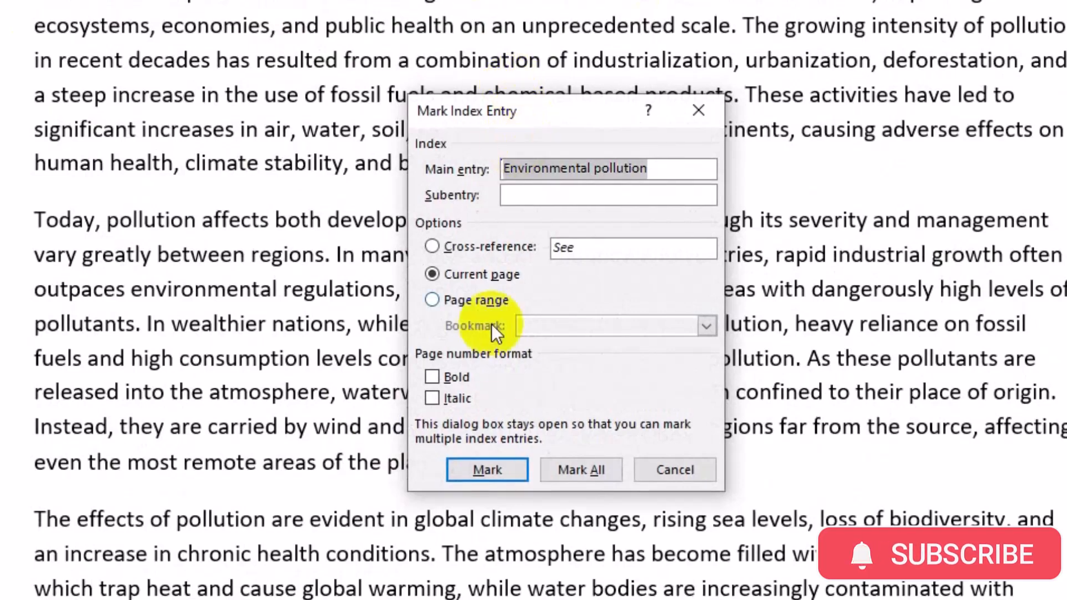
pyautogui.click(487, 469)
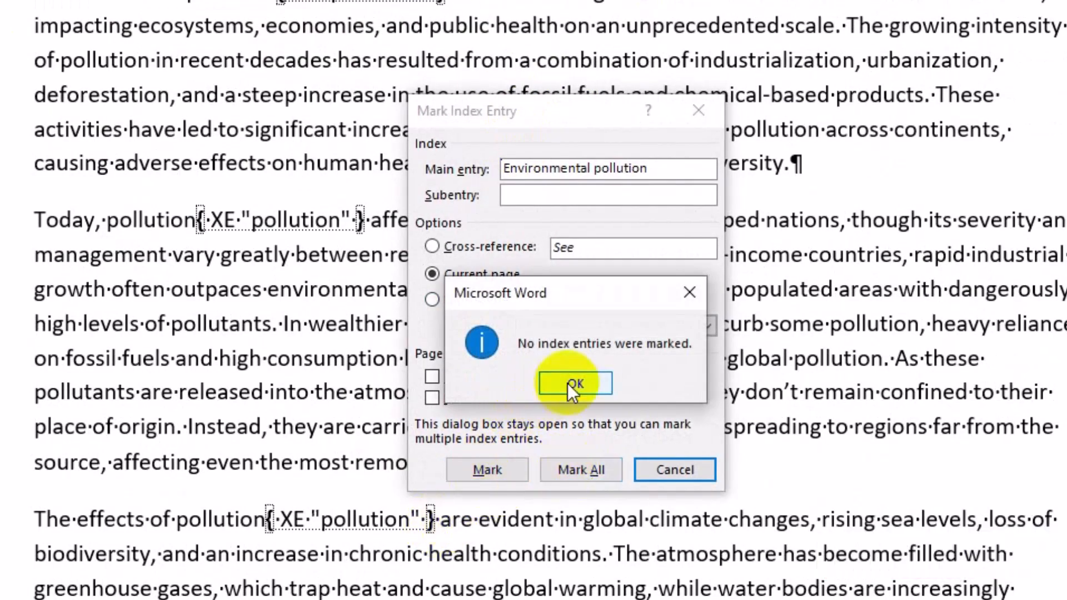
pyautogui.click(574, 383)
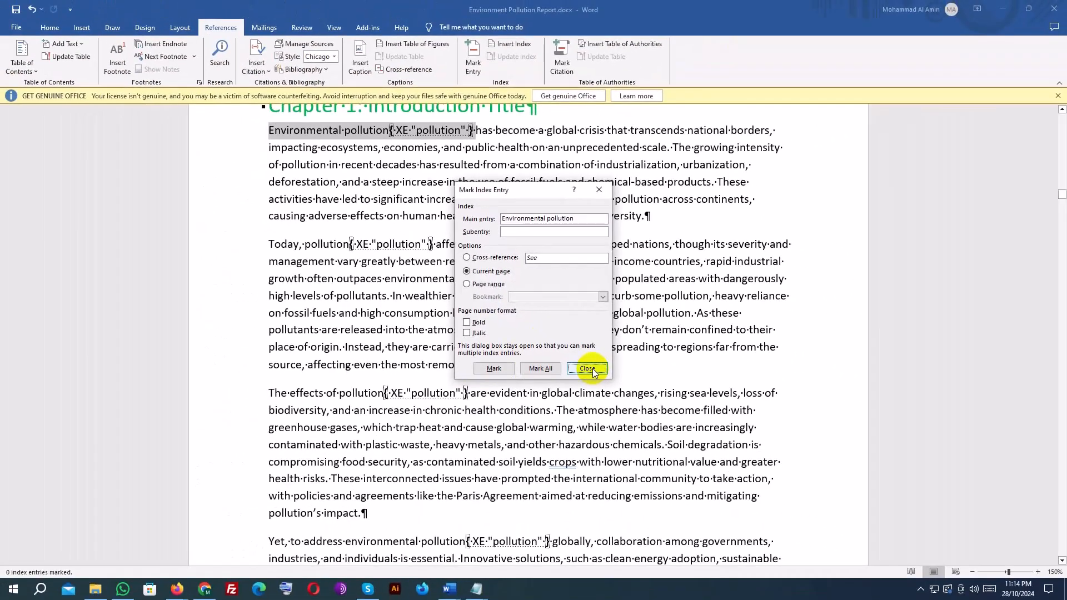
pyautogui.click(585, 368)
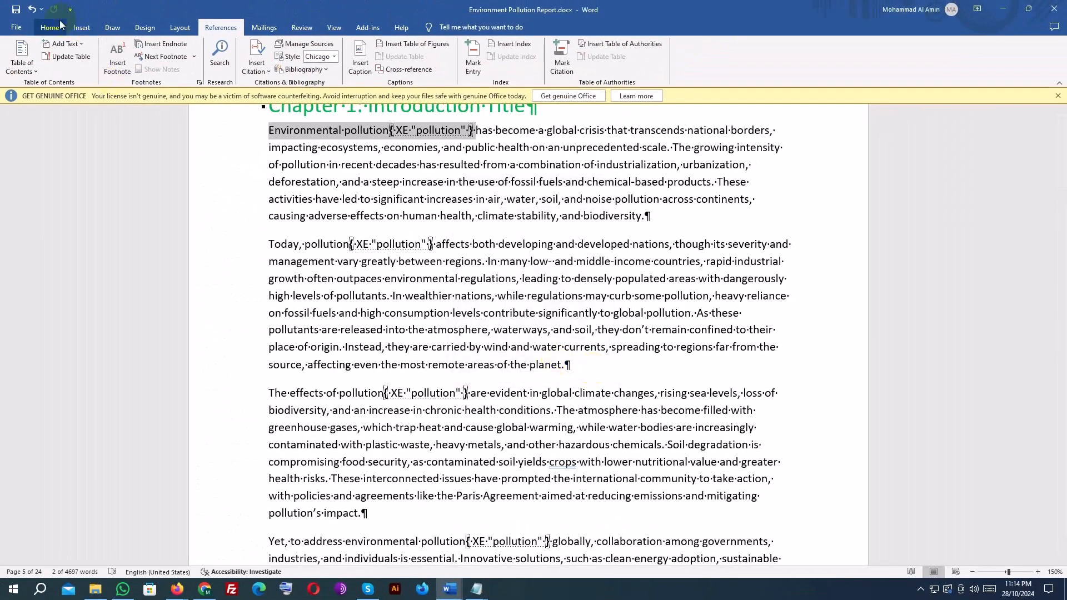
pyautogui.click(49, 27)
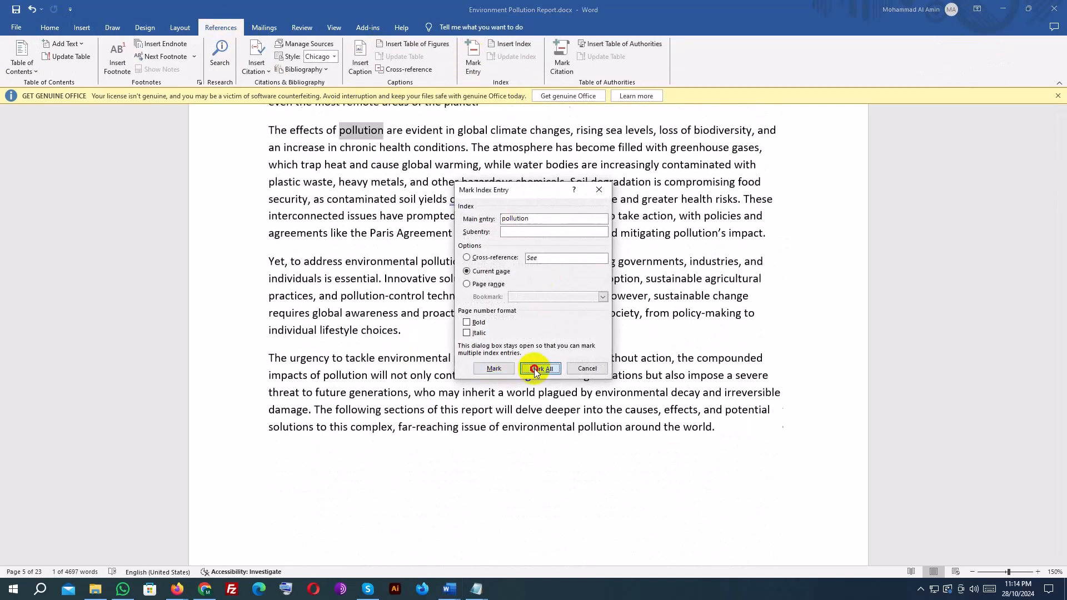
pyautogui.click(540, 368)
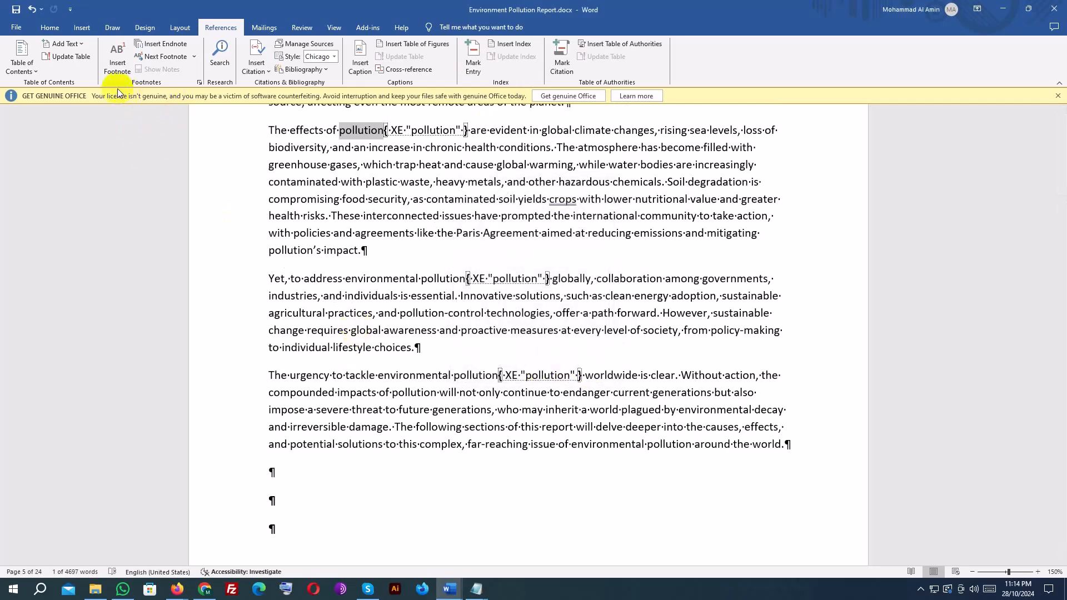
# Hide formatting marks and mark all occurrences of 'Air Pollution' as index entries.
pyautogui.click(48, 27)
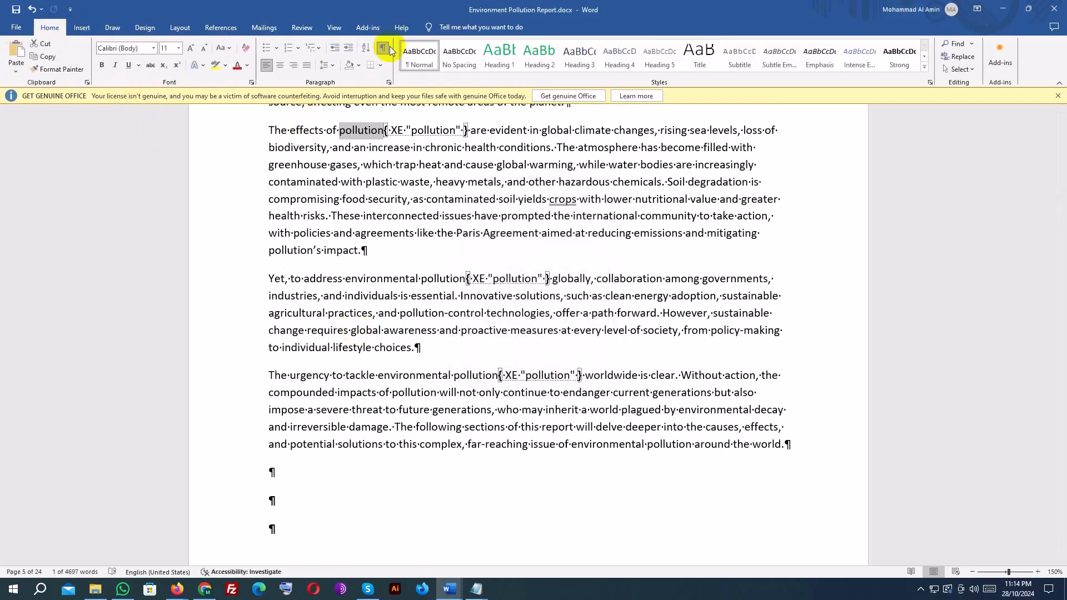
pyautogui.click(383, 48)
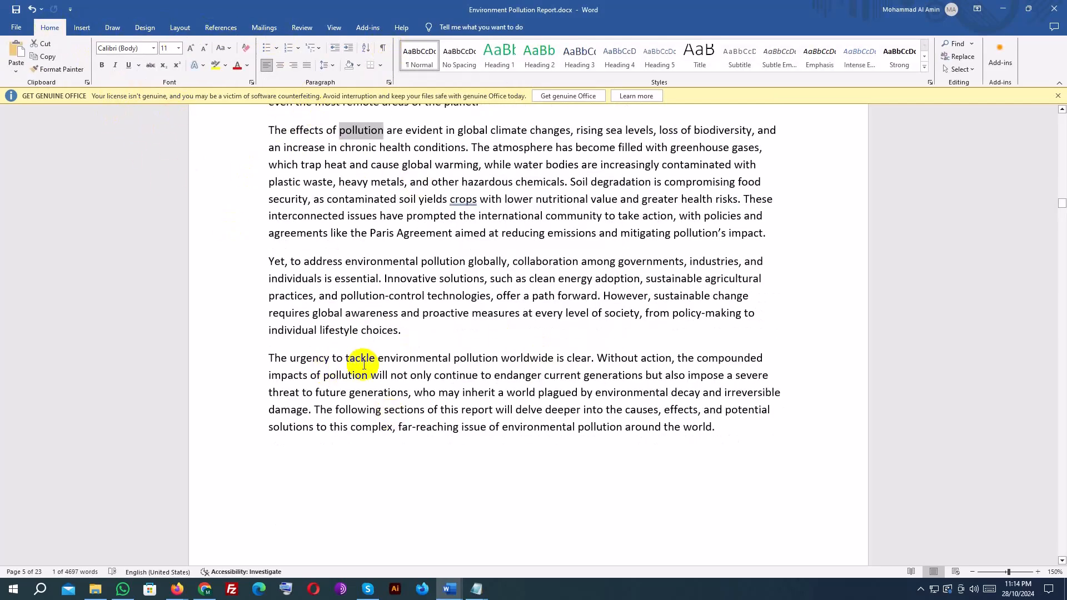
pyautogui.scroll(-3)
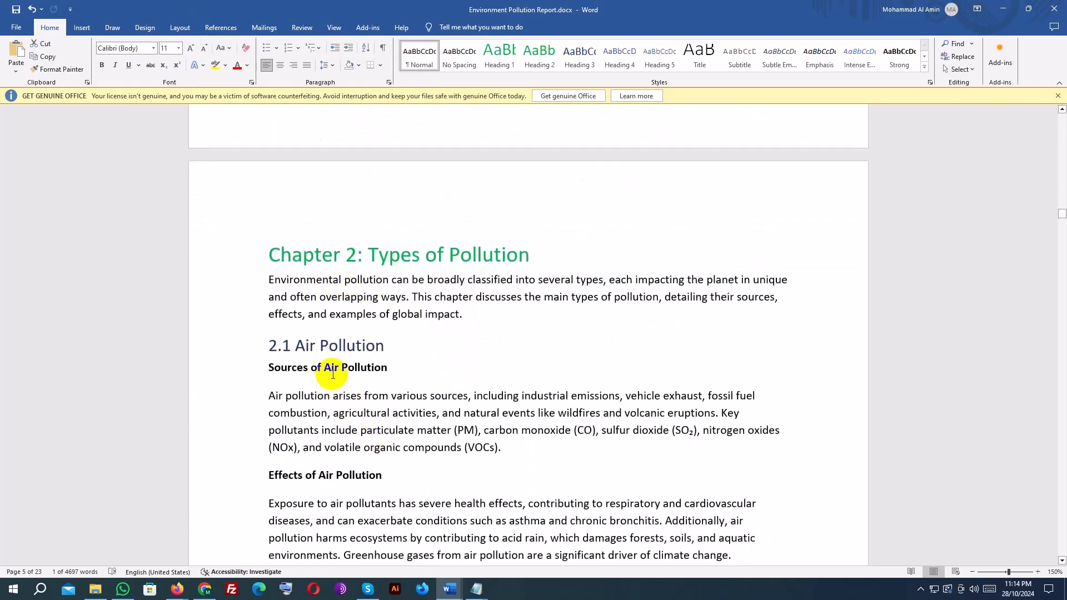
pyautogui.click(220, 27)
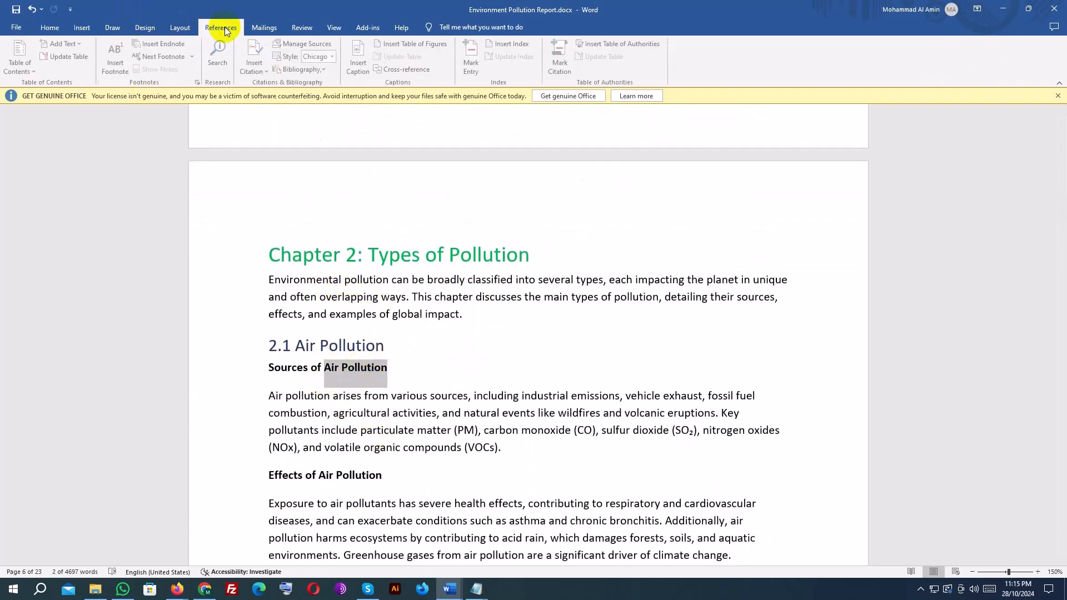
pyautogui.click(470, 55)
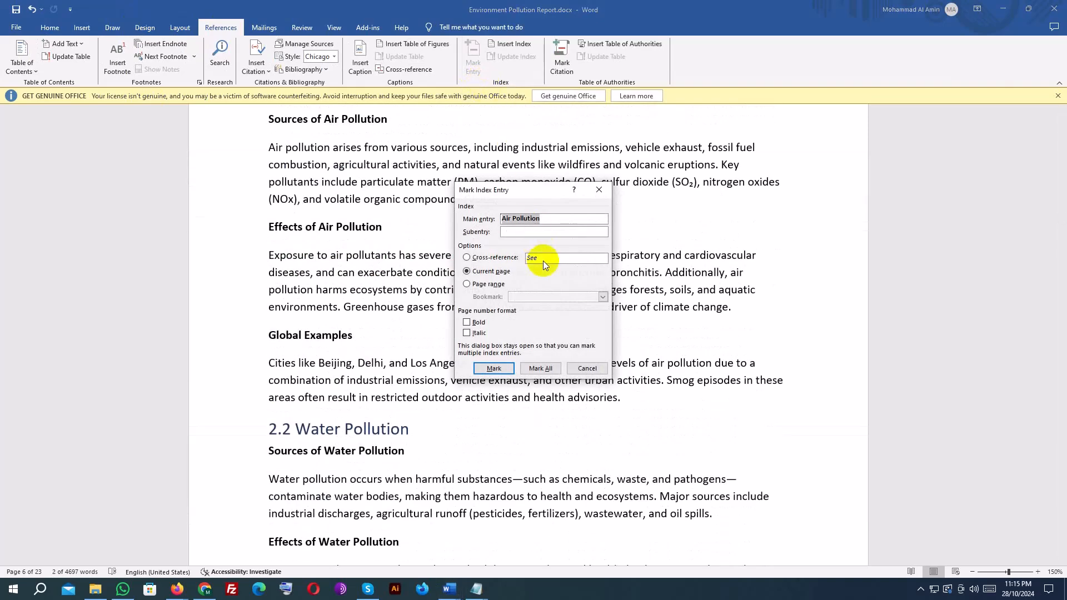
pyautogui.click(540, 368)
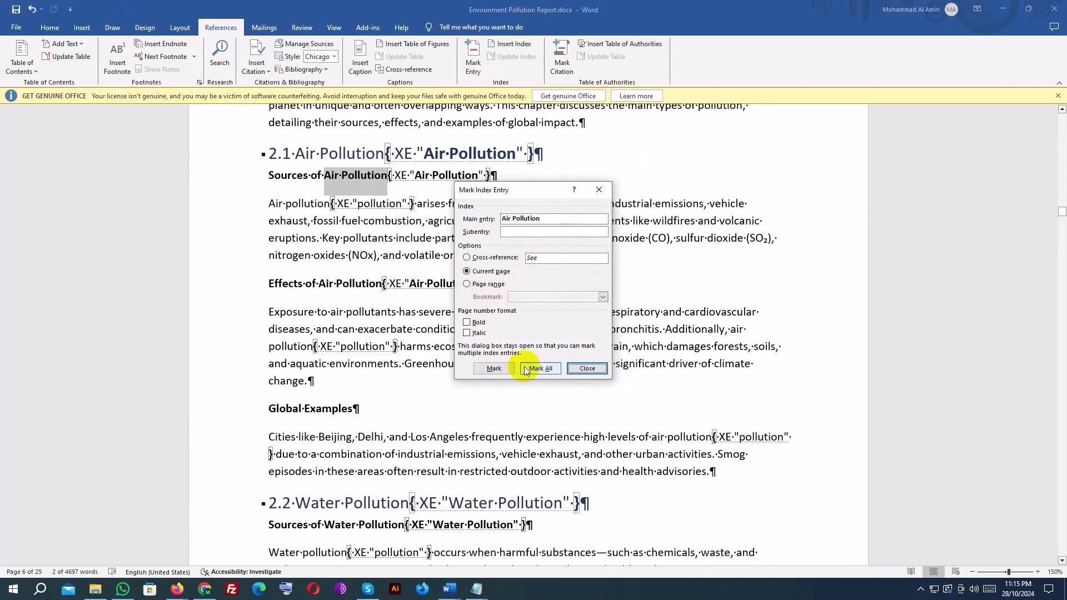
pyautogui.click(586, 367)
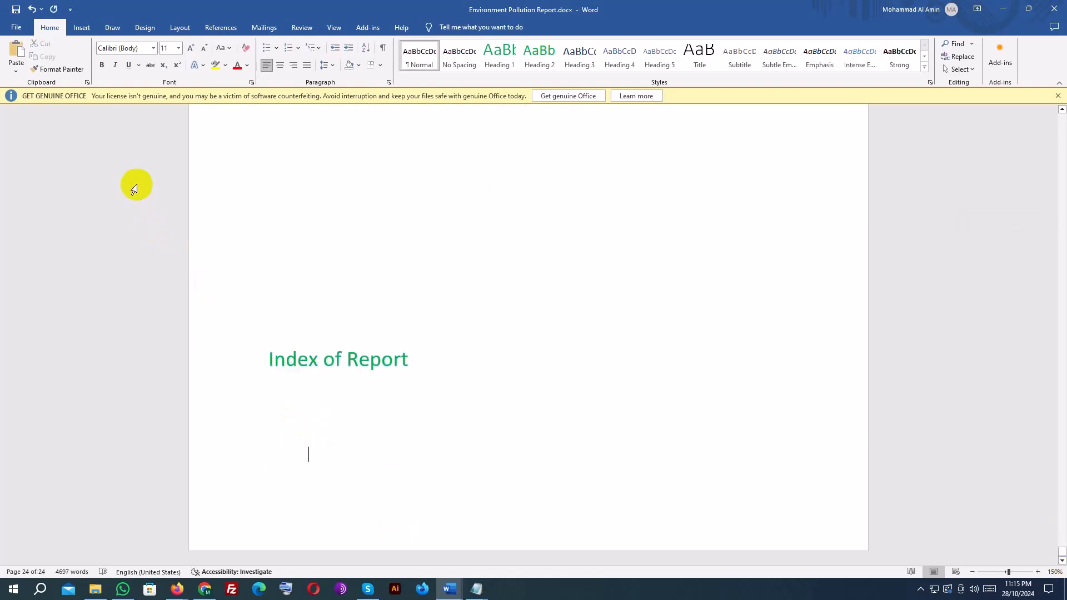
# Insert the index under Index of Report, listing Air Pollution, pollution, primary, Water Pollution.
pyautogui.click(220, 27)
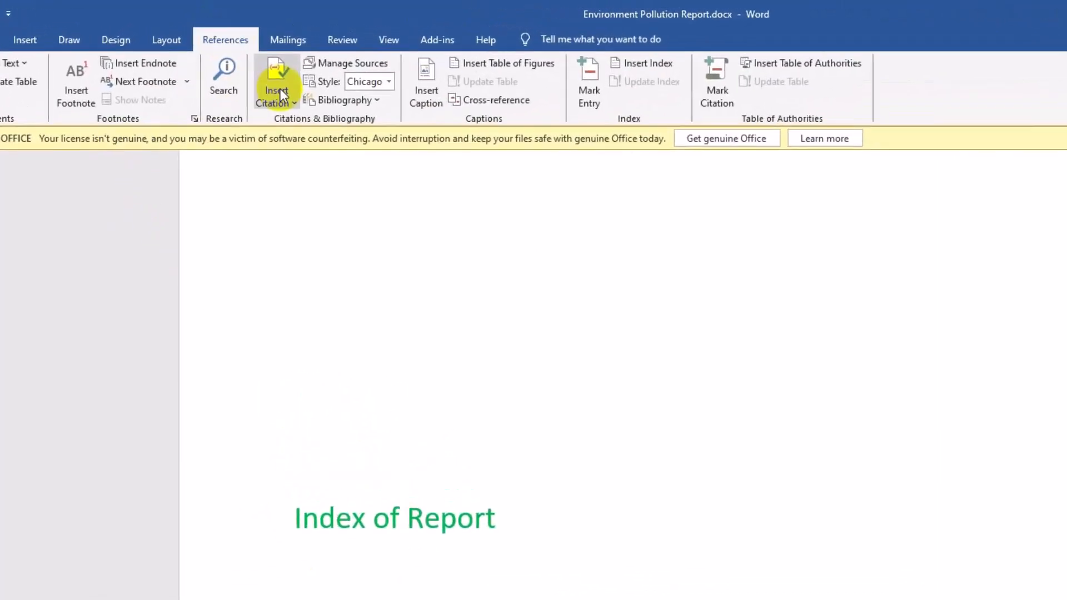
pyautogui.click(769, 82)
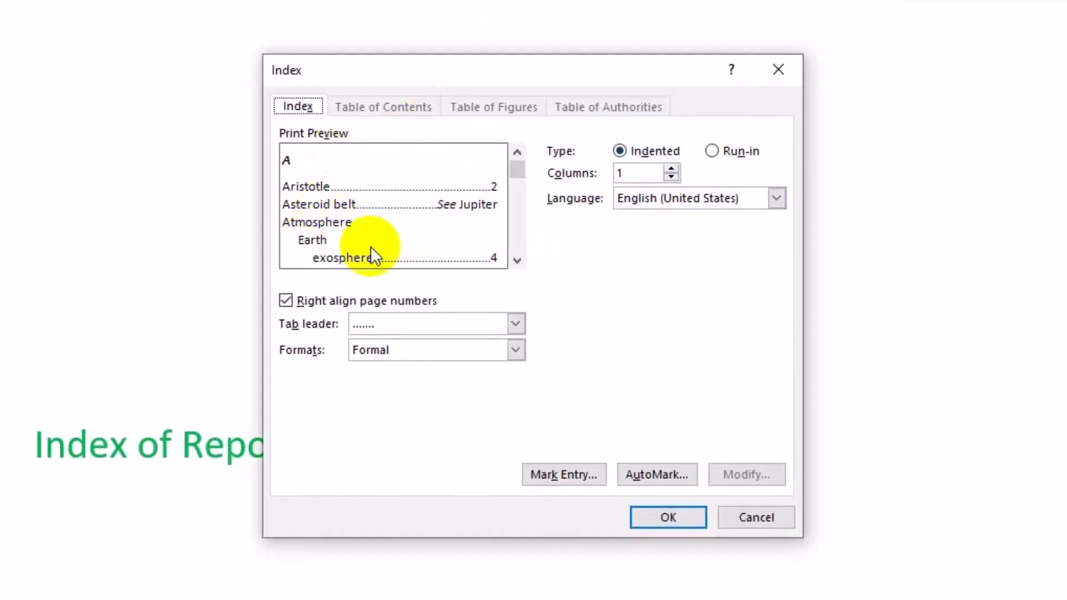
pyautogui.click(668, 518)
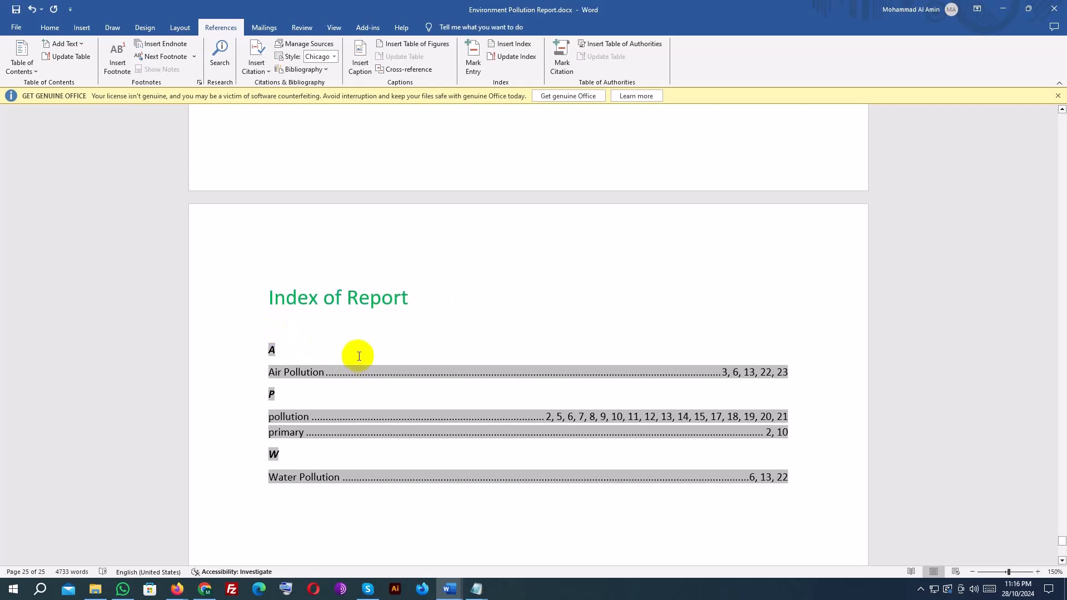
pyautogui.moveTo(294, 286)
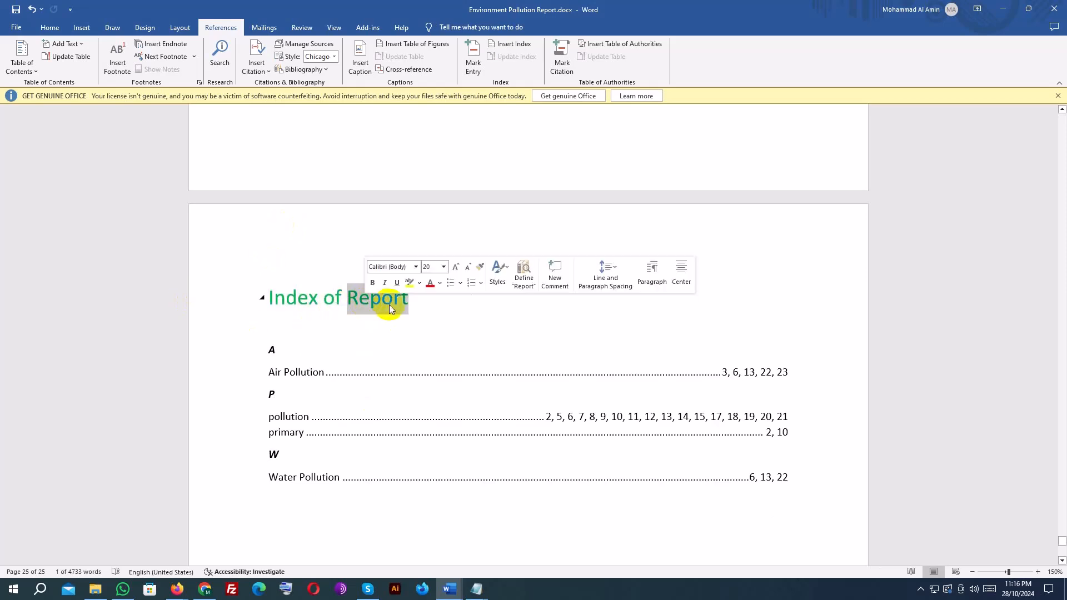
pyautogui.click(405, 298)
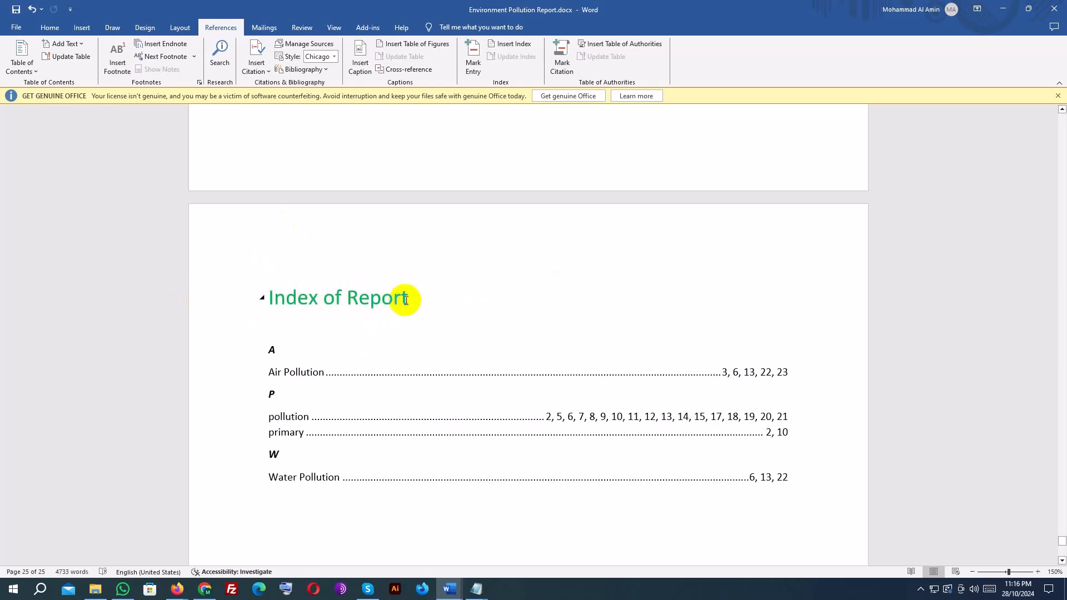
pyautogui.moveTo(460, 472)
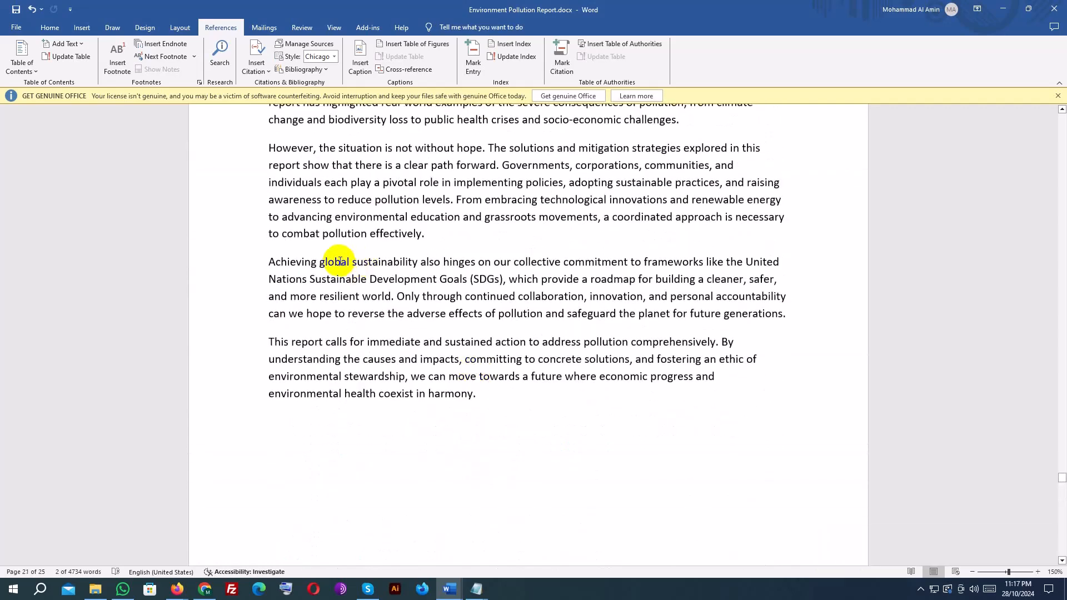
# Select 'global' and mark all its occurrences as index entries with Mark Entry.
pyautogui.doubleClick(334, 262)
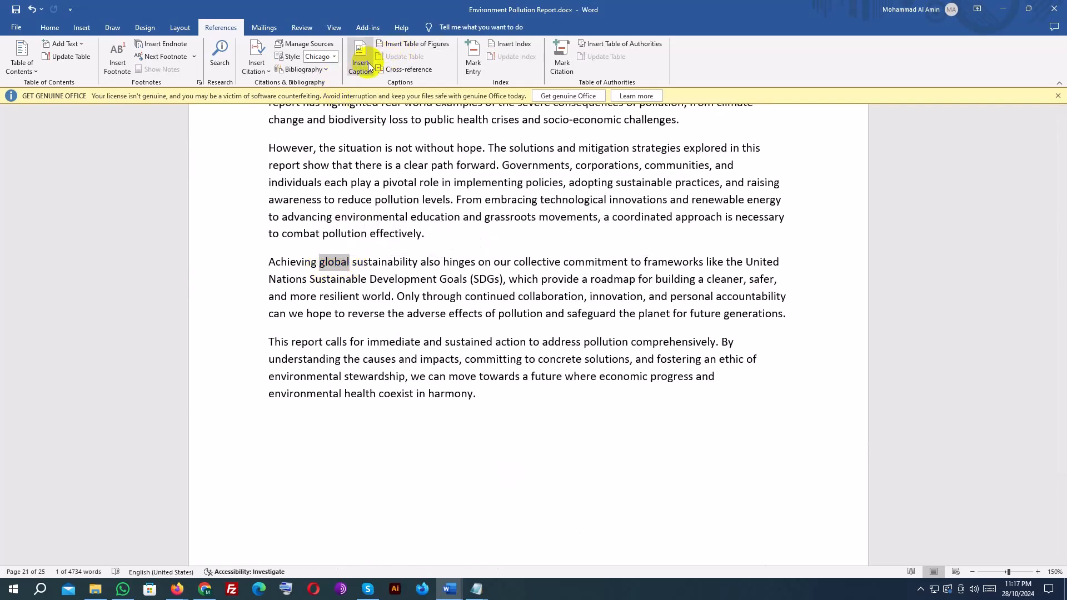
pyautogui.click(472, 57)
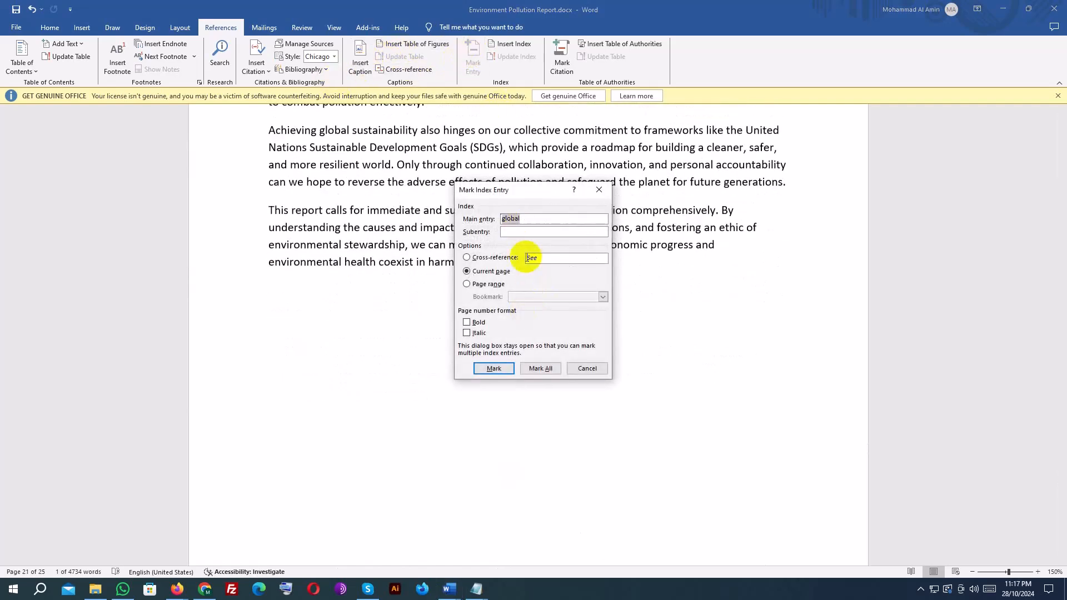
pyautogui.click(540, 368)
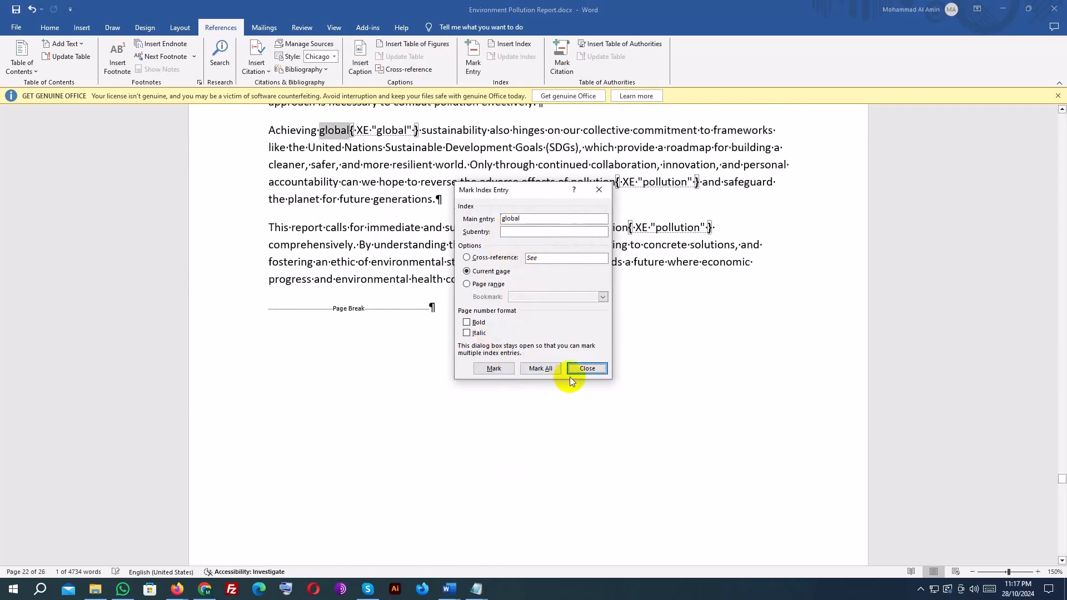
pyautogui.click(586, 368)
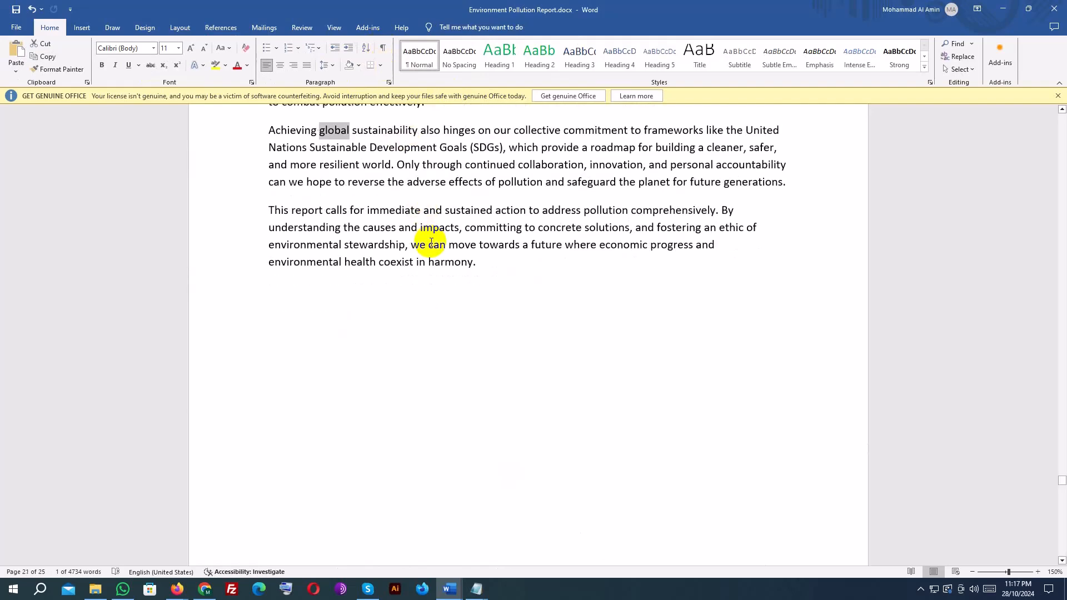
pyautogui.scroll(-3)
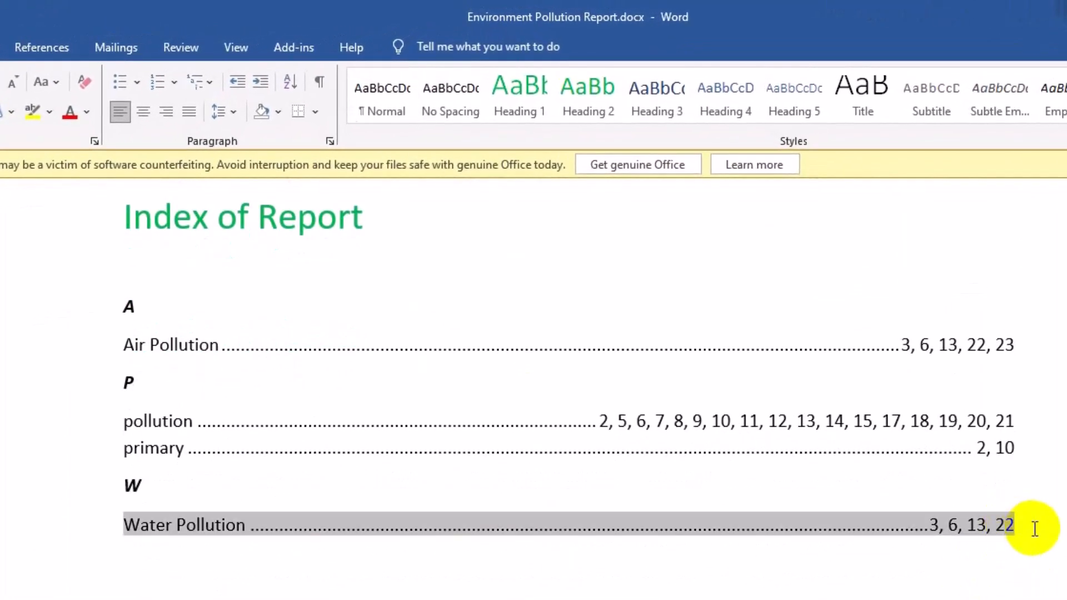
# Update the Index of Report so 'global' appears with its page numbers.
pyautogui.click(42, 47)
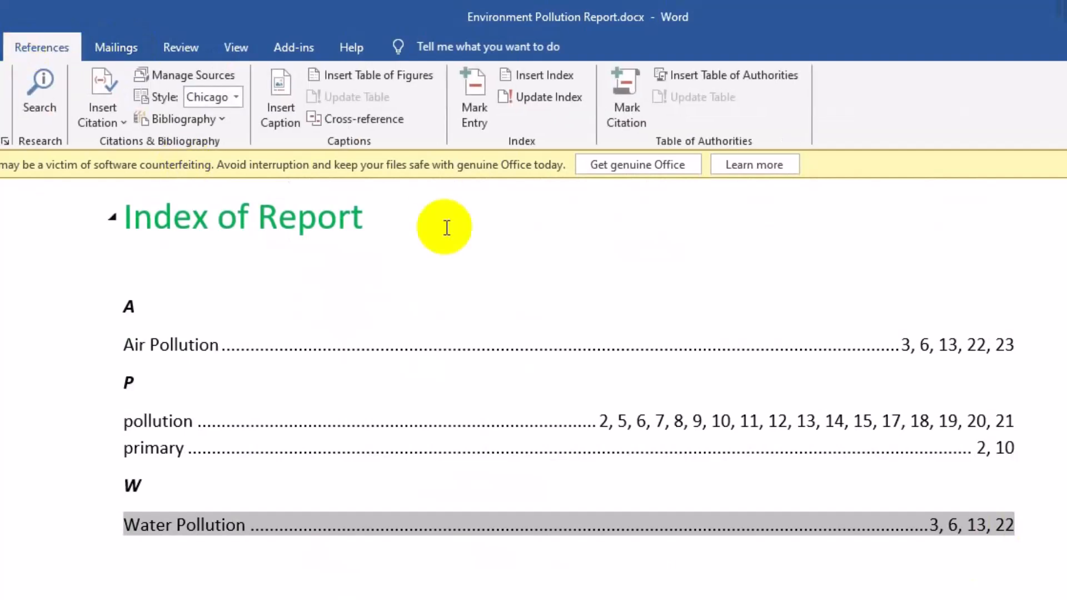
pyautogui.moveTo(540, 96)
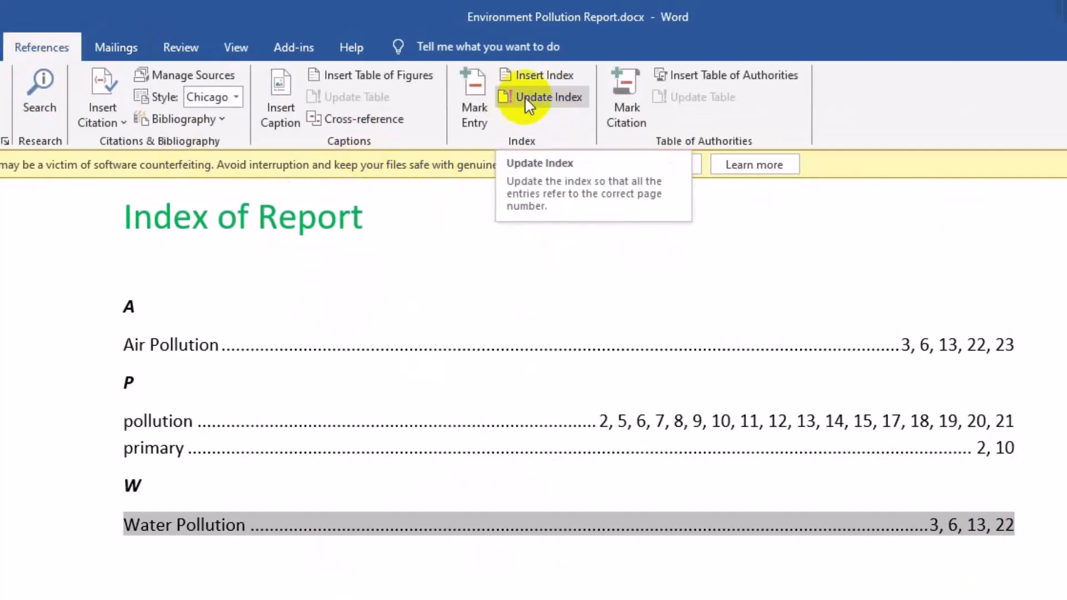
pyautogui.click(546, 96)
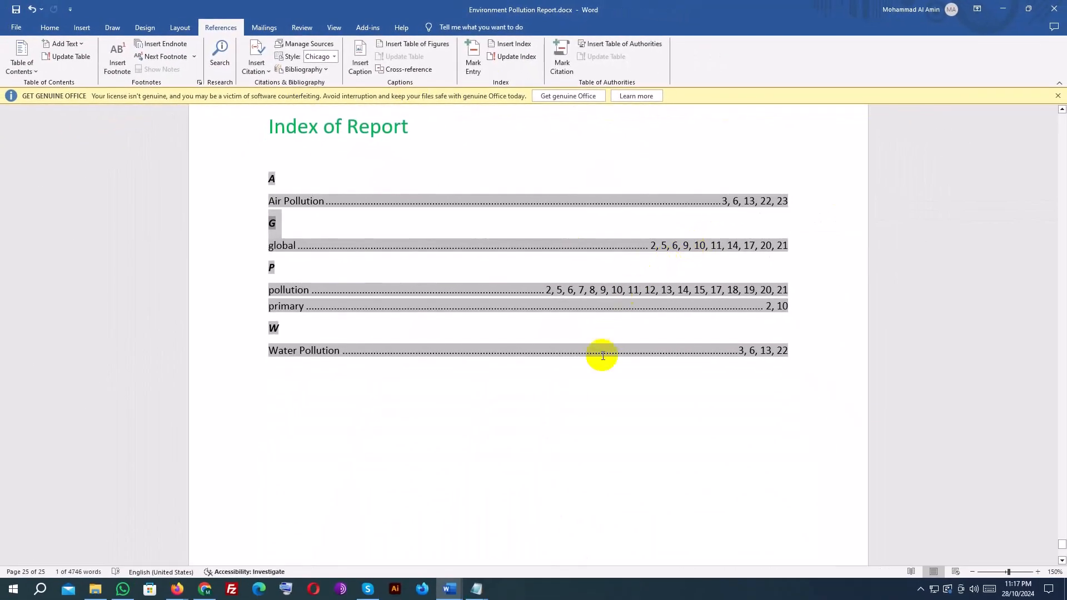
pyautogui.moveTo(571, 466)
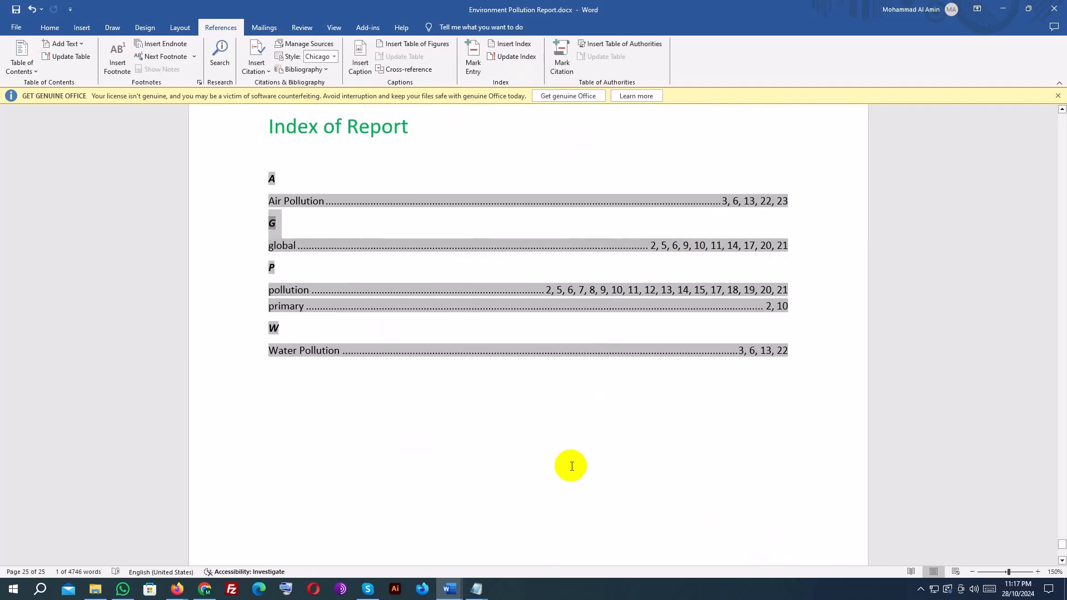
pyautogui.scroll(-3)
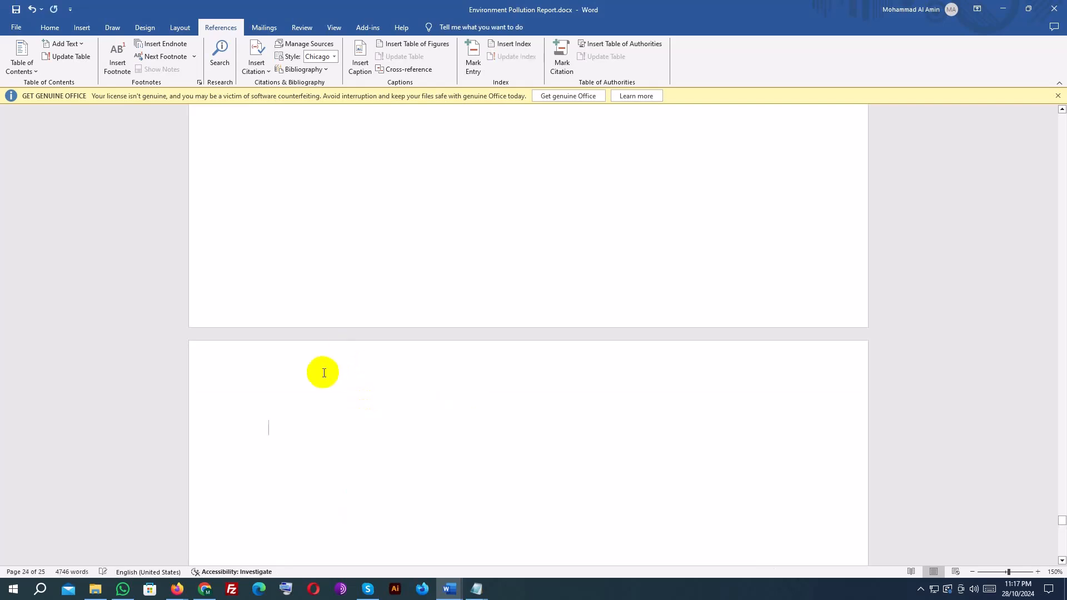
pyautogui.scroll(-3)
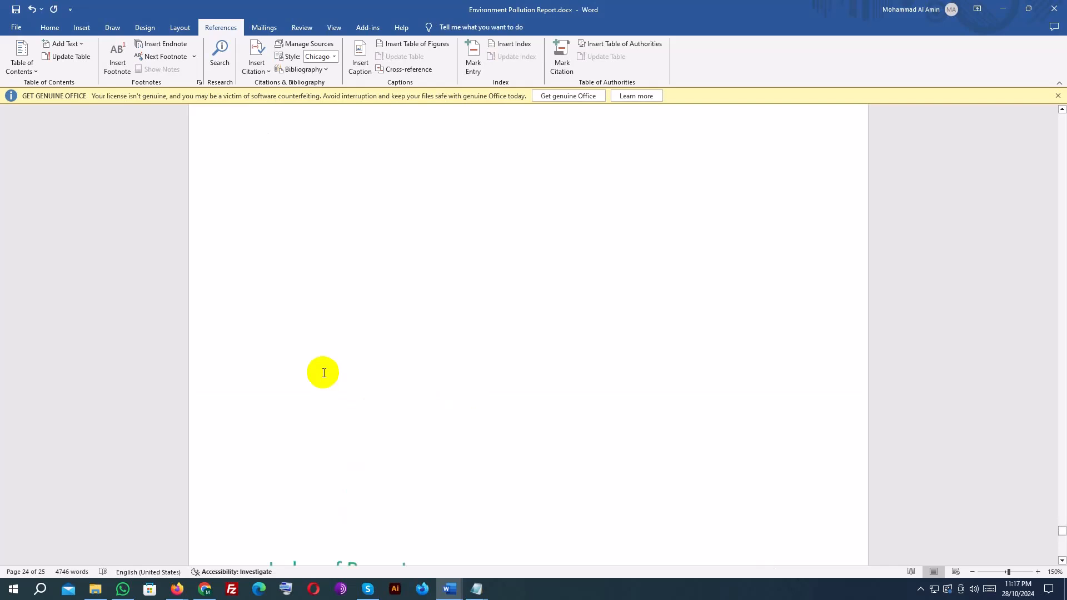